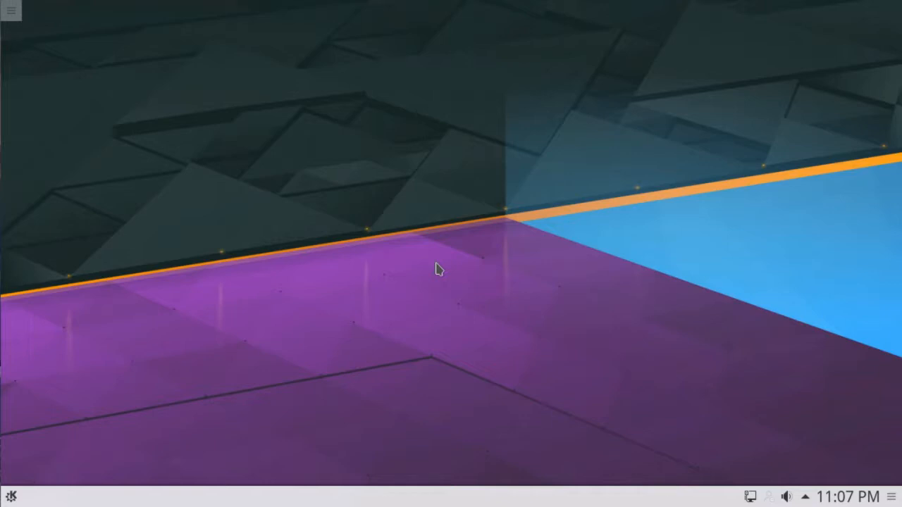
mouse_move(423, 274)
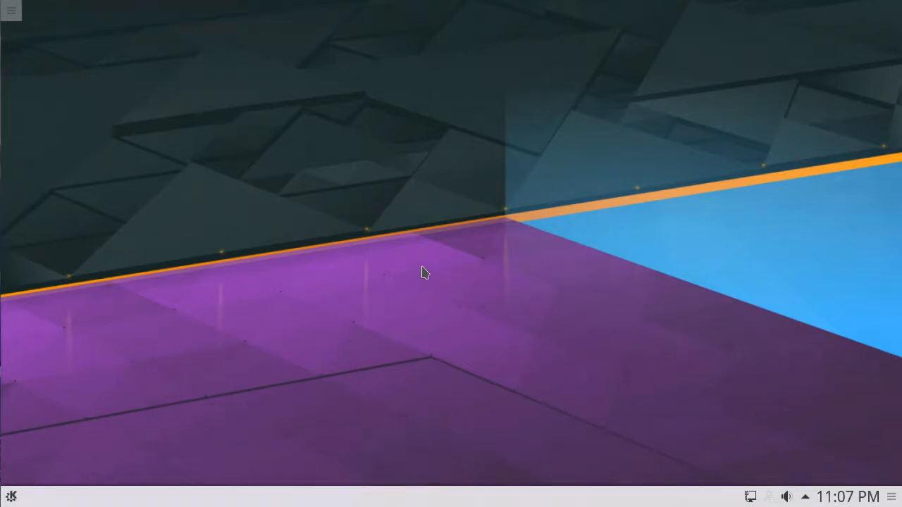
mouse_move(167, 502)
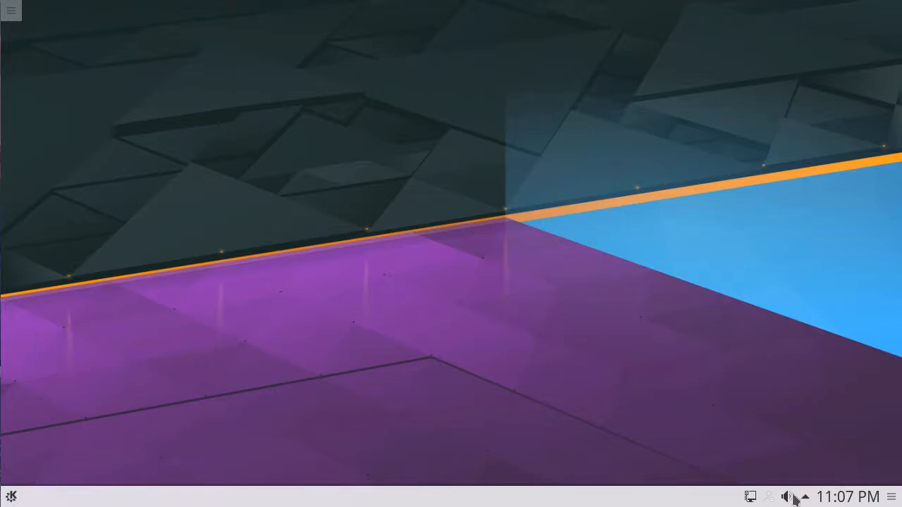
mouse_move(285, 440)
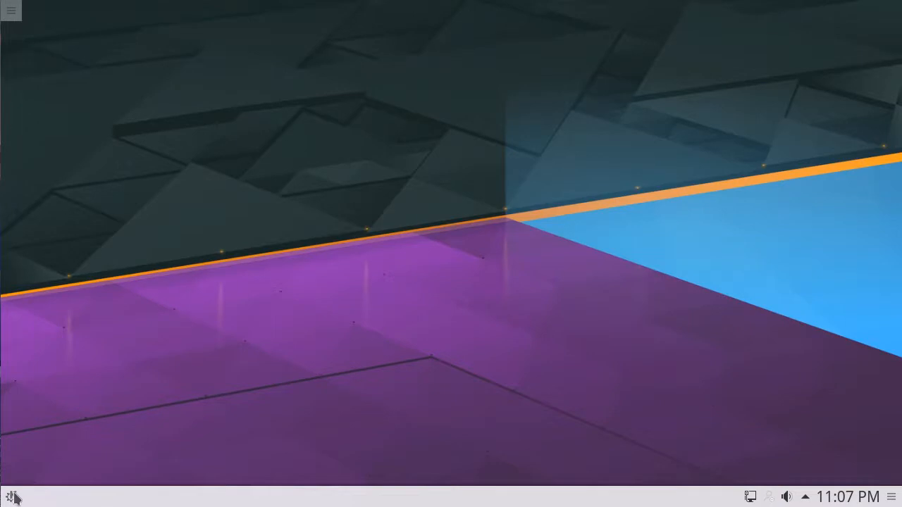
Search the application launcher for 'kate', then clear the search back to Favorites.
click(11, 497)
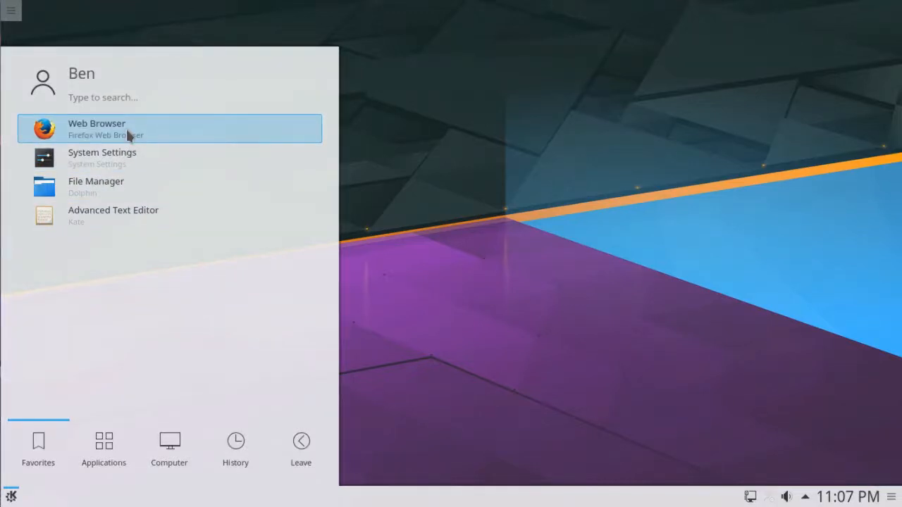
mouse_move(41, 82)
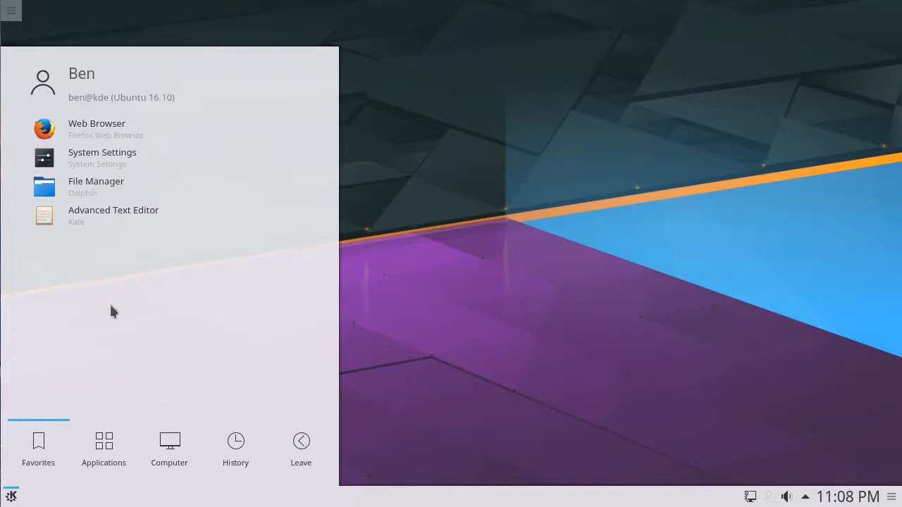
text(kat)
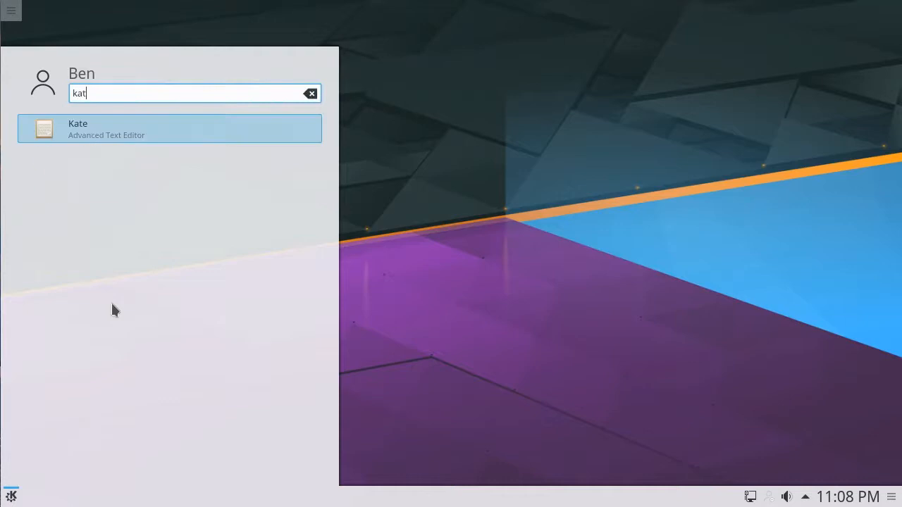
text(e)
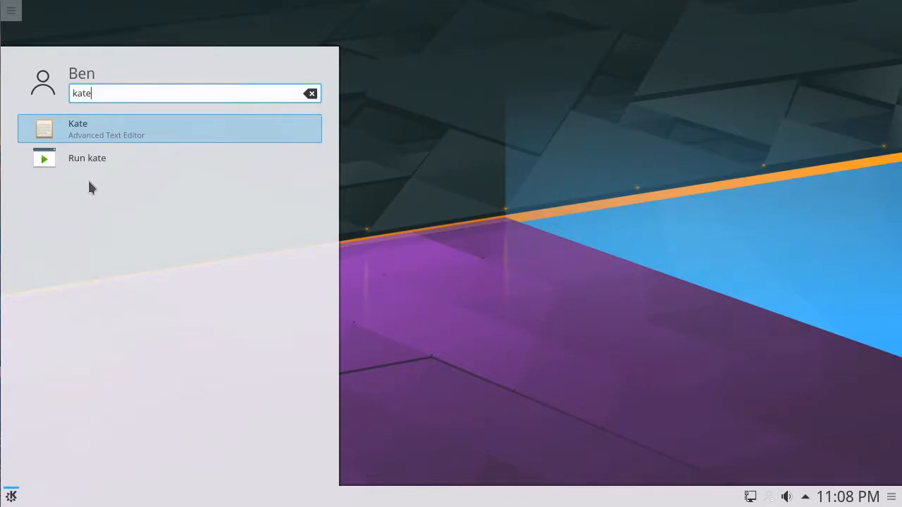
click(311, 93)
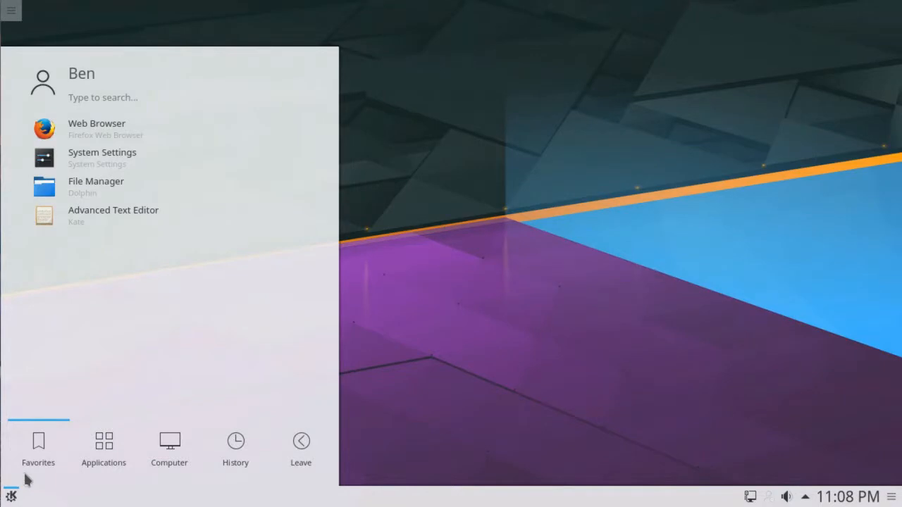
Browse the launcher's Applications categories, then its Computer page.
click(104, 448)
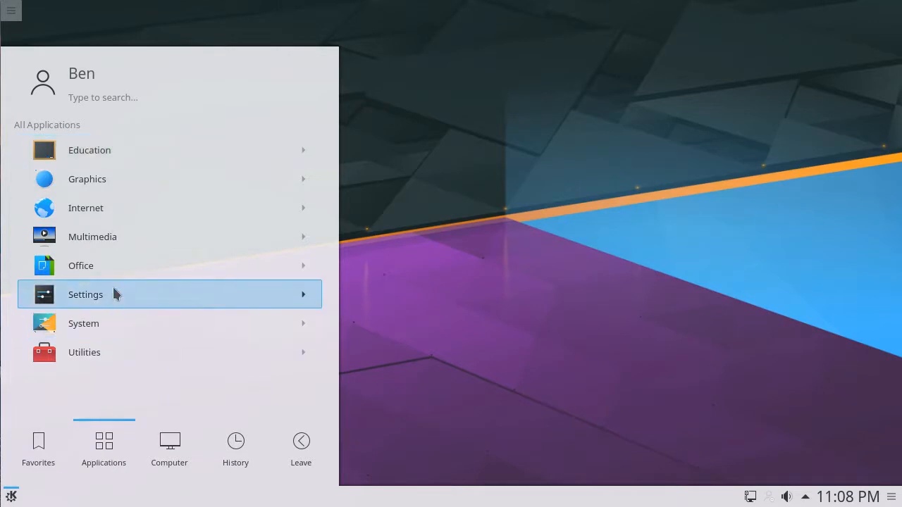
mouse_move(139, 150)
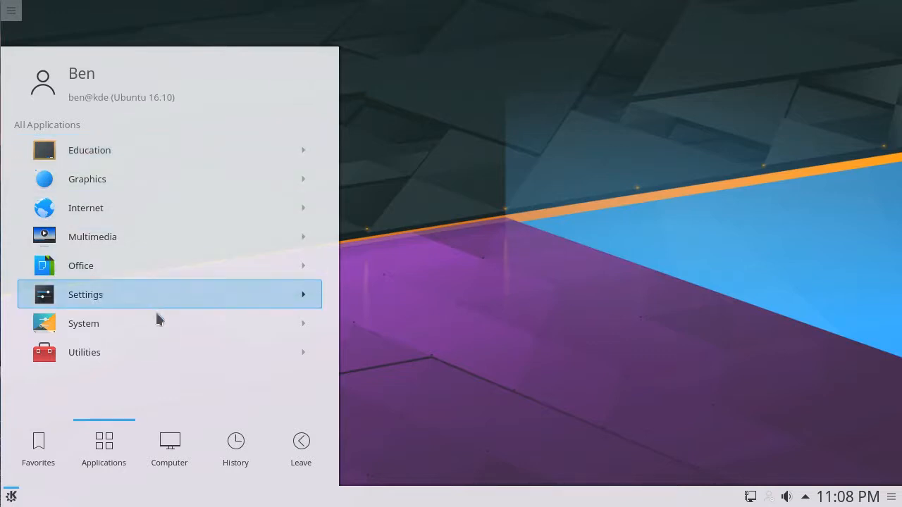
click(169, 449)
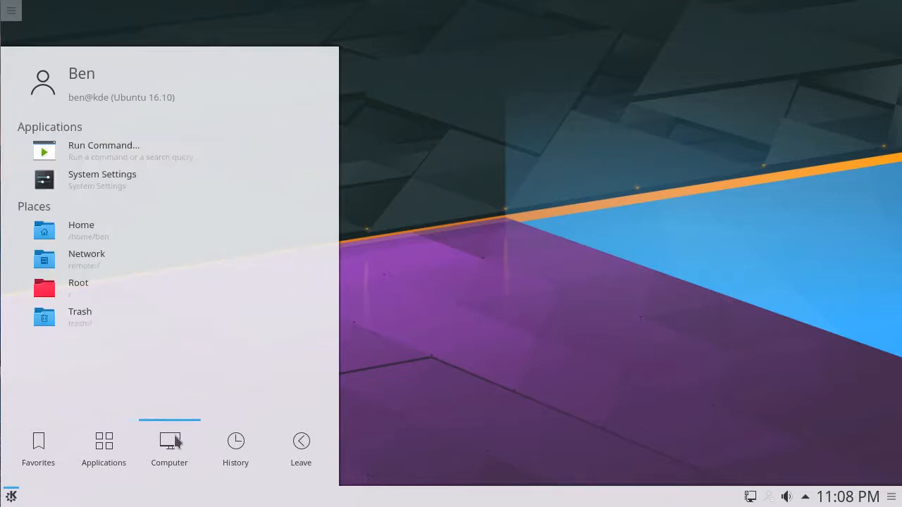
mouse_move(180, 159)
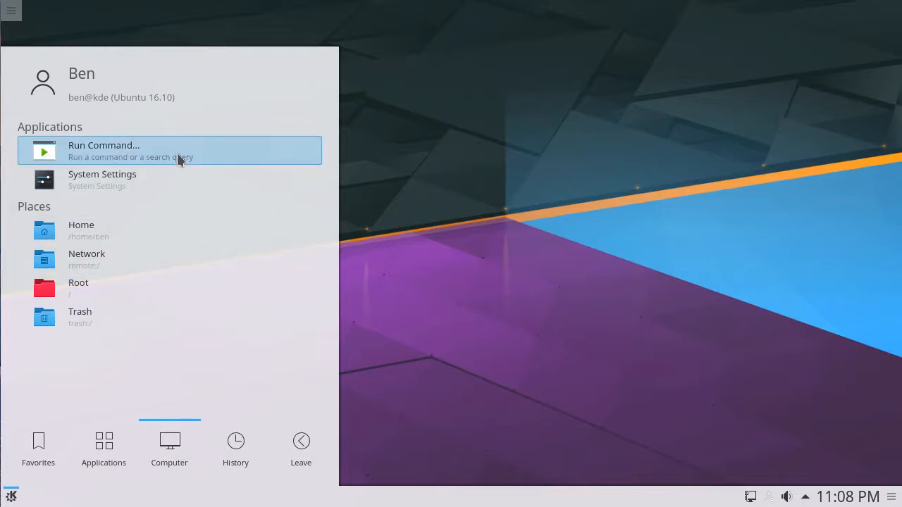
mouse_move(180, 185)
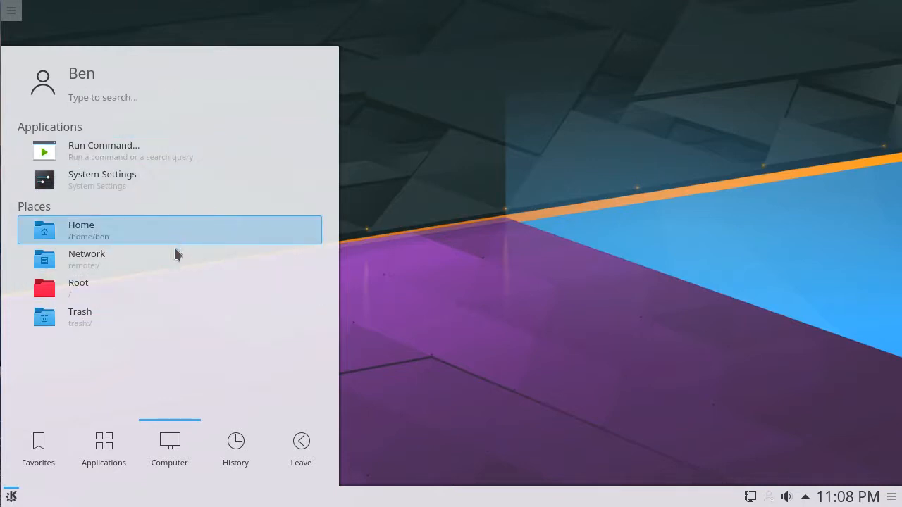
mouse_move(182, 293)
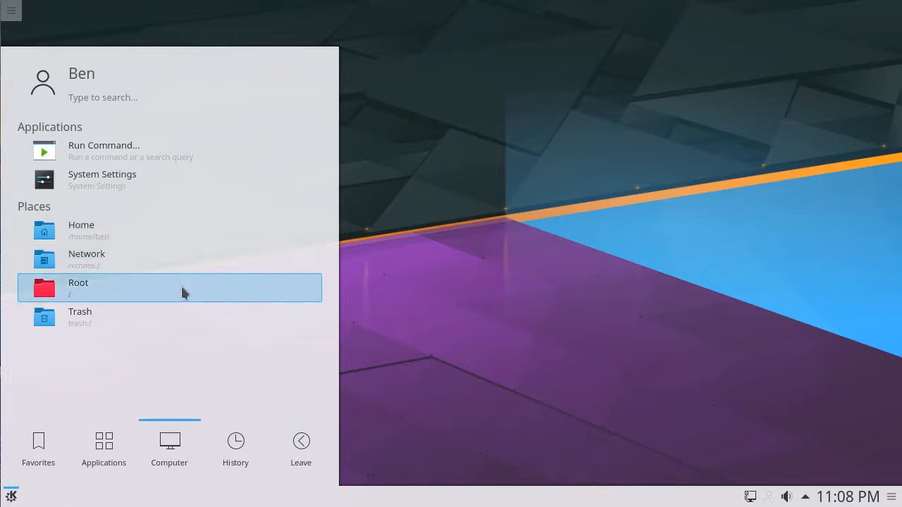
mouse_move(219, 361)
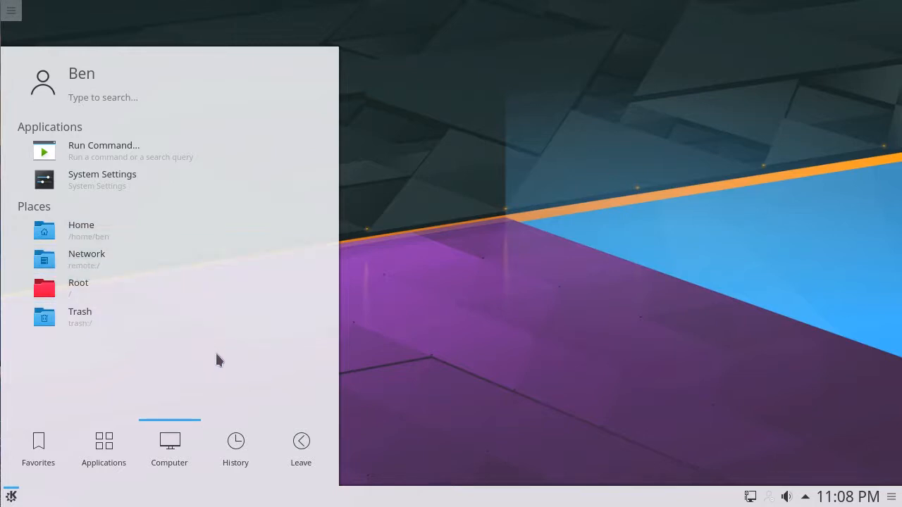
View the launcher's History page with Konsole, then the Leave page's power options.
click(235, 448)
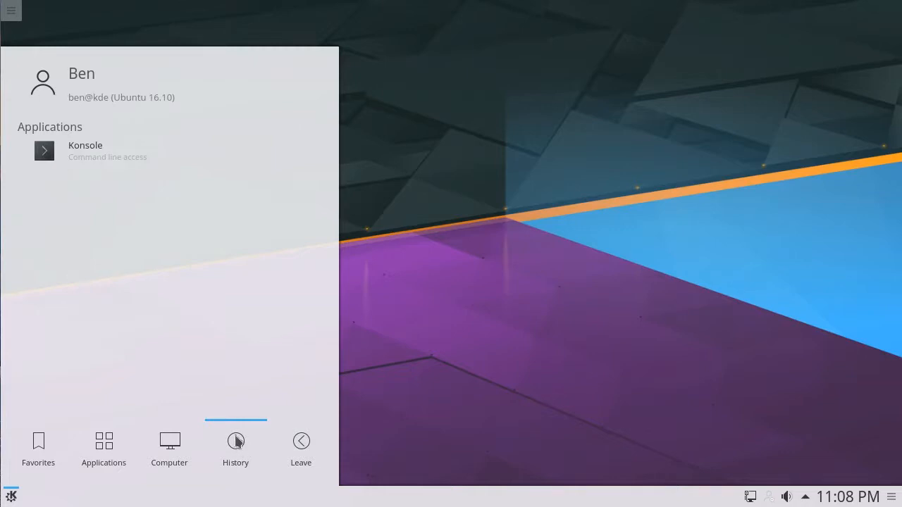
mouse_move(144, 150)
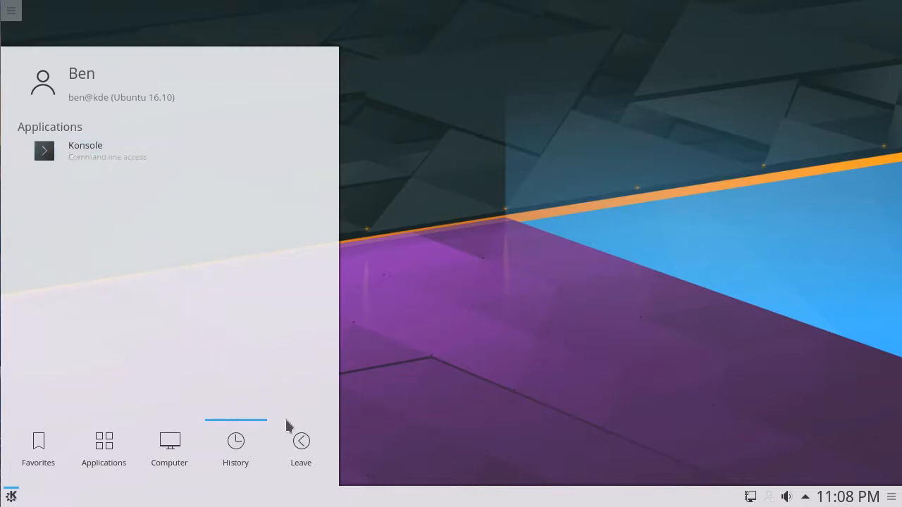
click(301, 448)
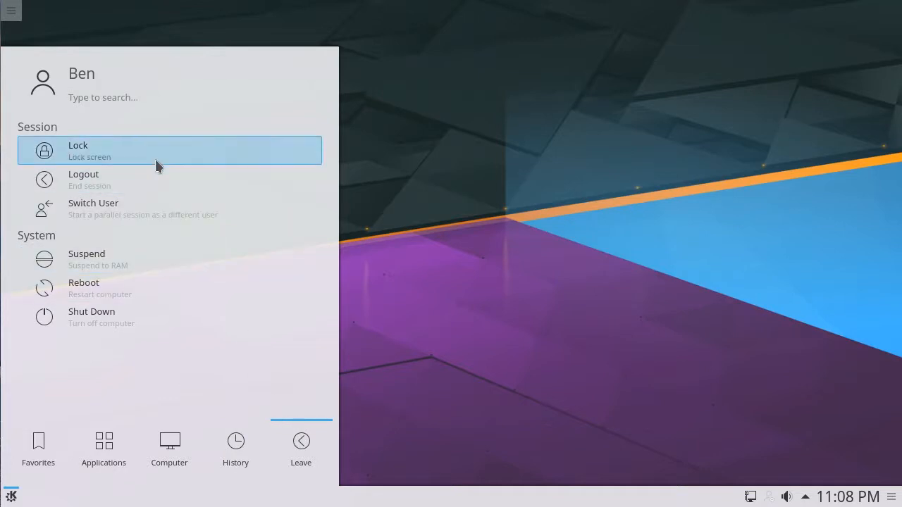
mouse_move(178, 180)
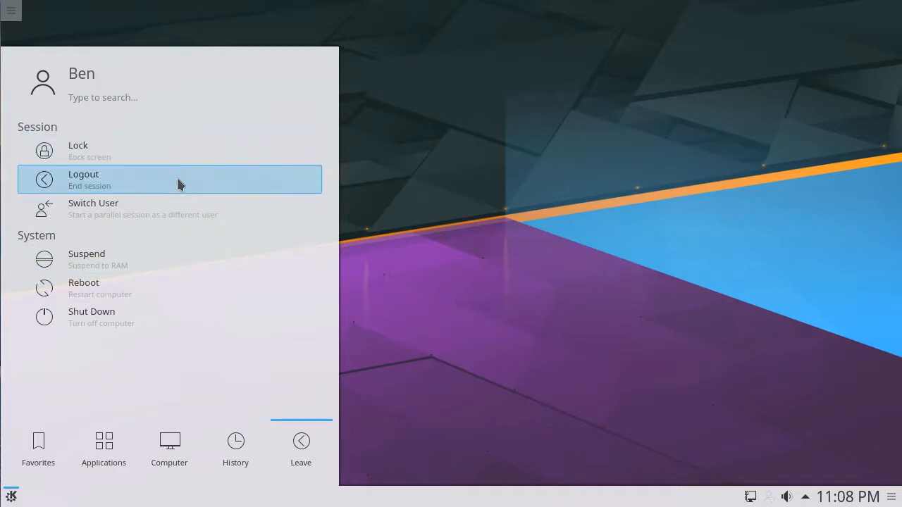
mouse_move(214, 270)
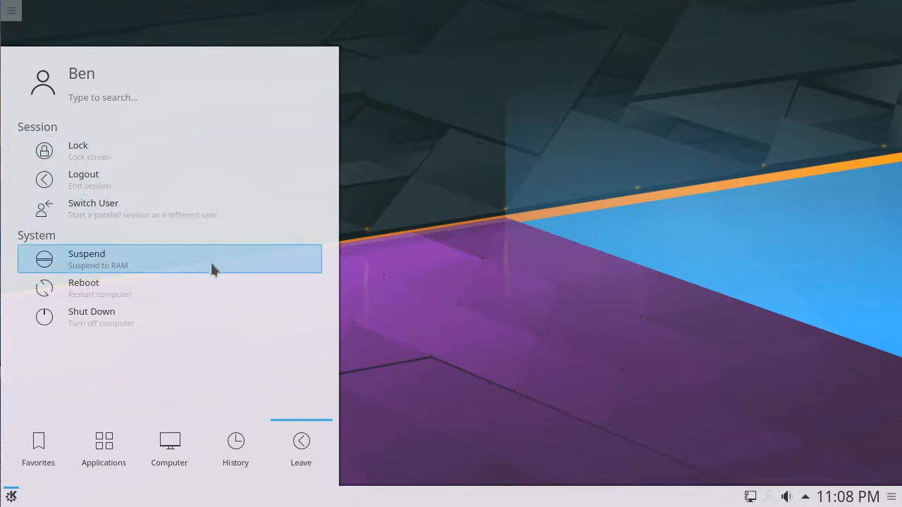
mouse_move(204, 287)
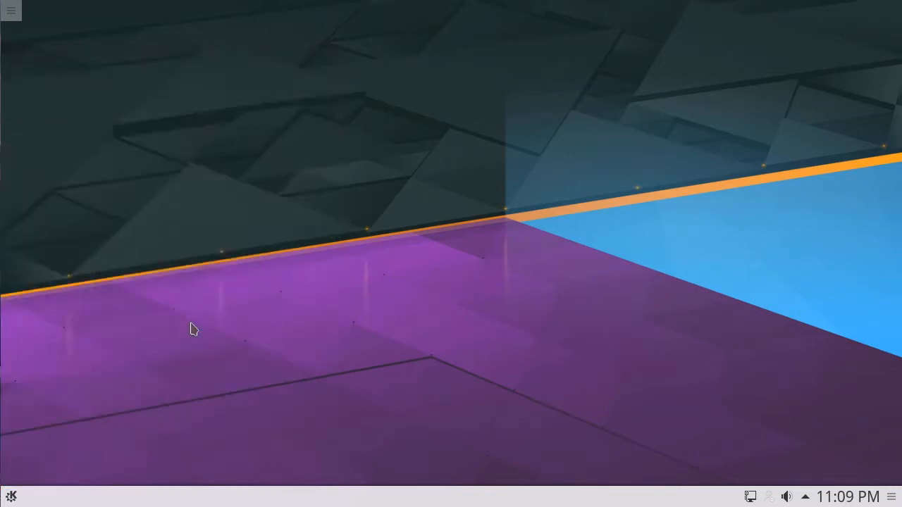
mouse_move(101, 454)
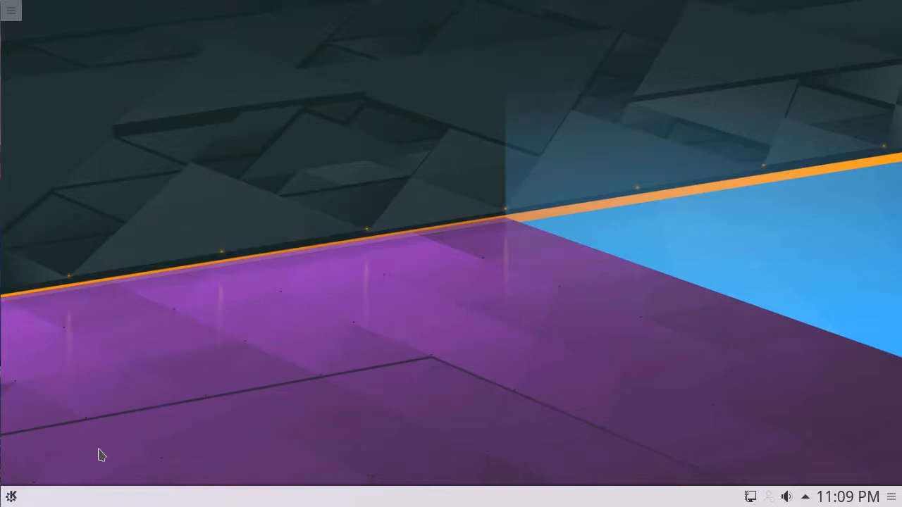
mouse_move(127, 504)
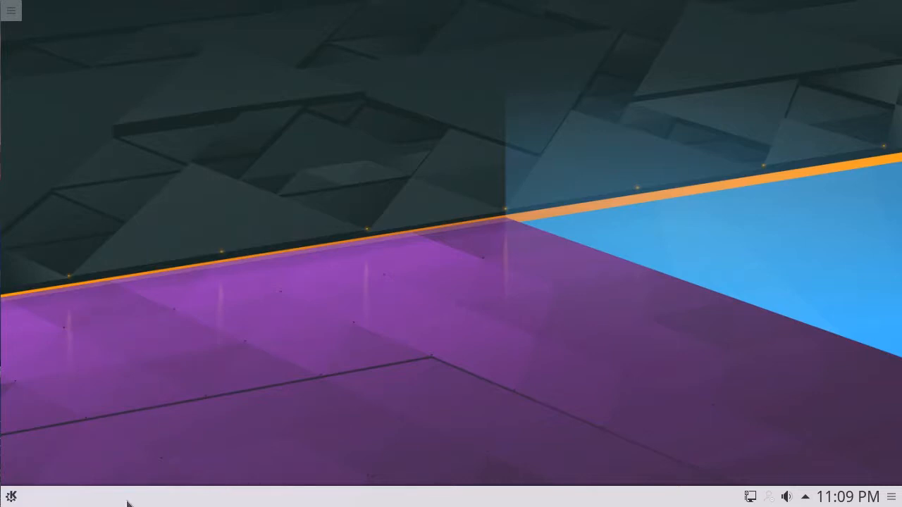
click(11, 497)
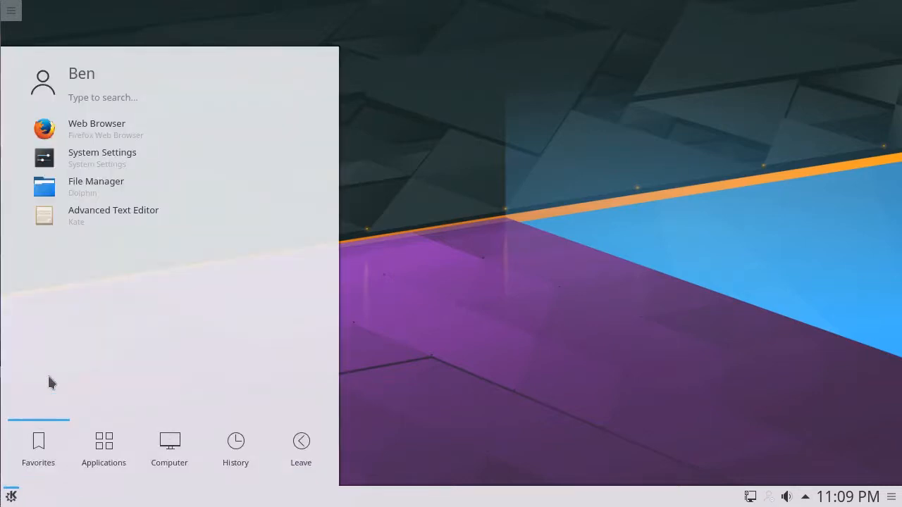
click(113, 215)
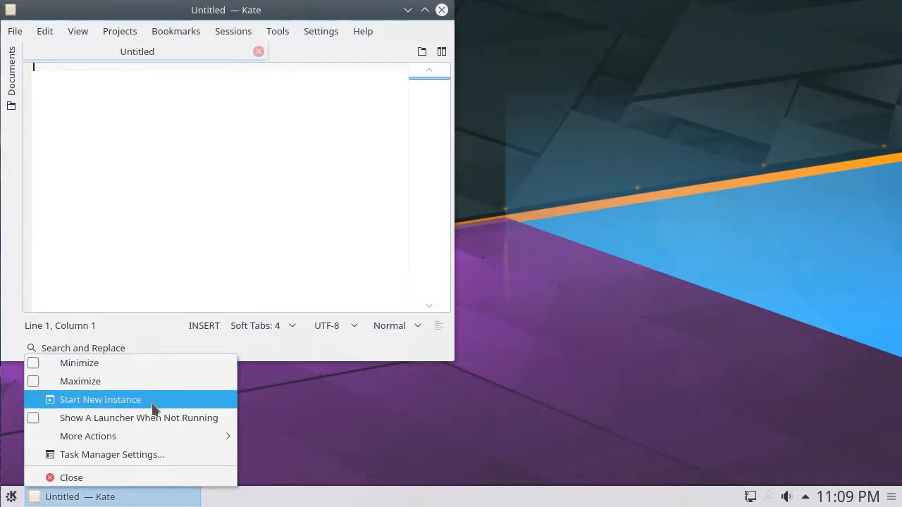
mouse_move(150, 436)
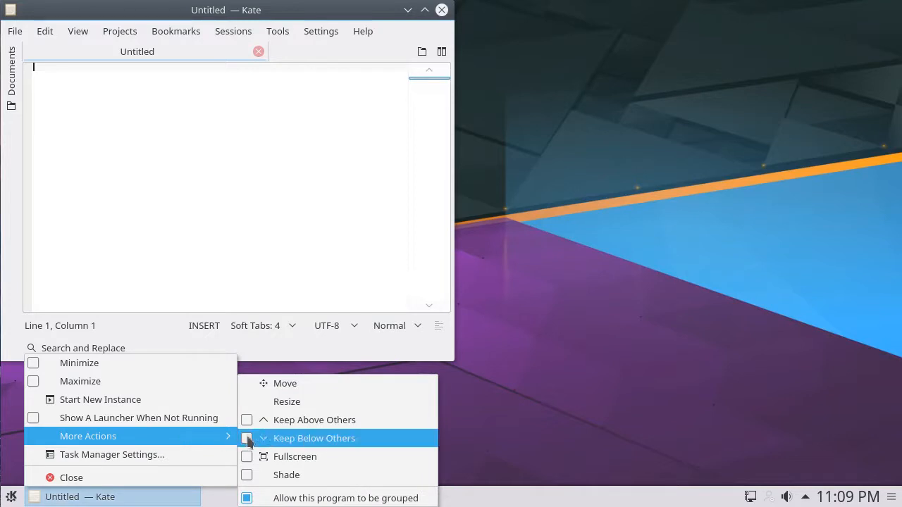
mouse_move(71, 478)
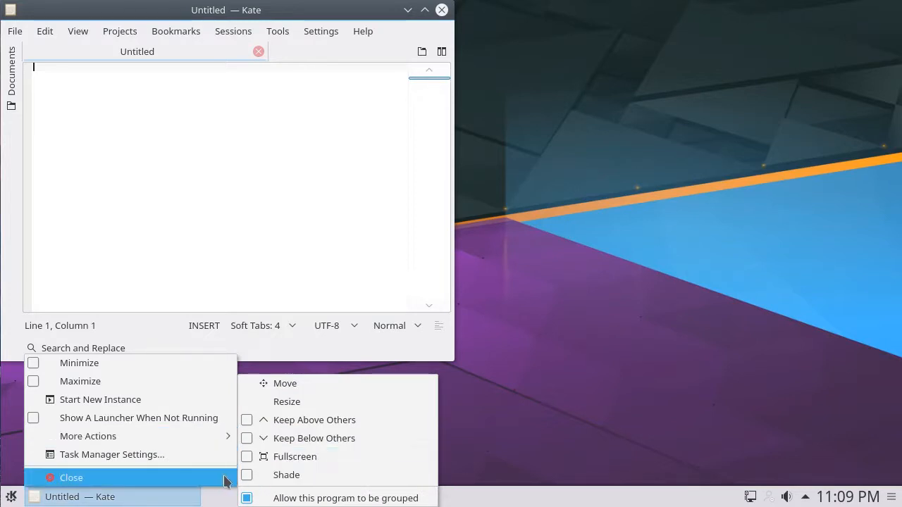
click(70, 478)
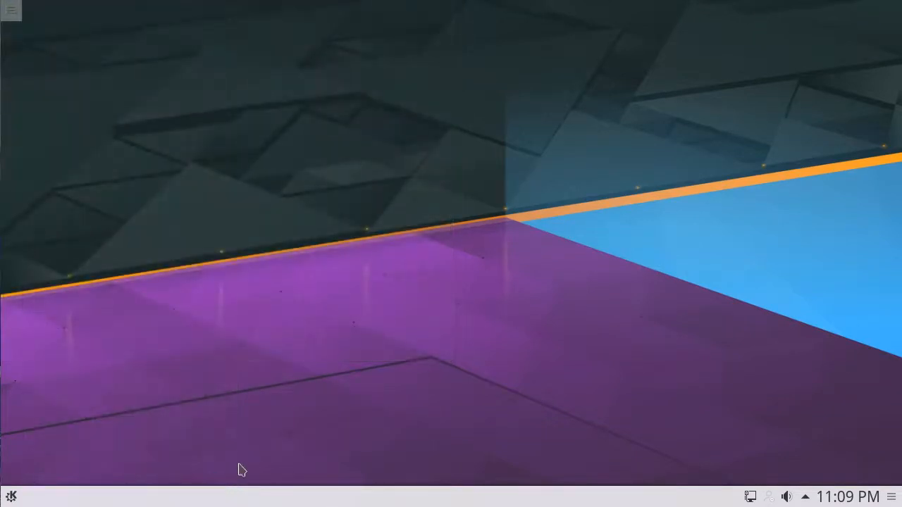
mouse_move(662, 463)
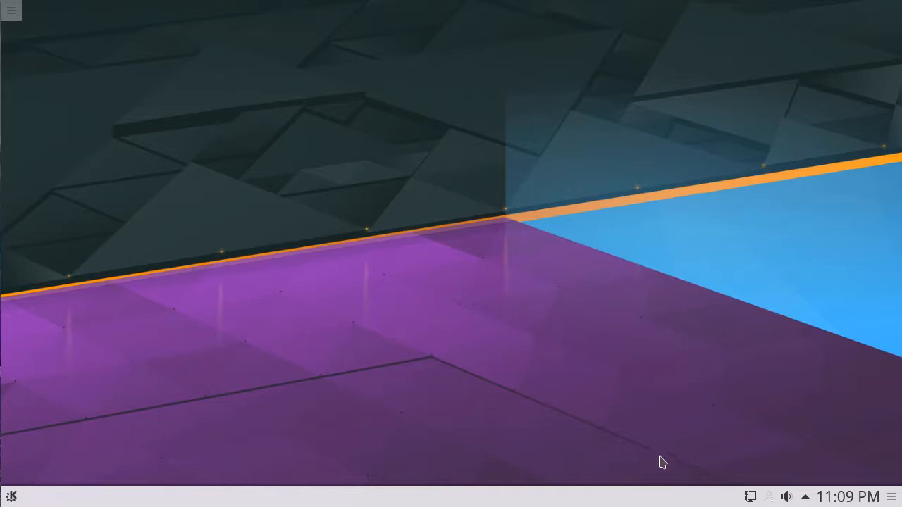
mouse_move(707, 470)
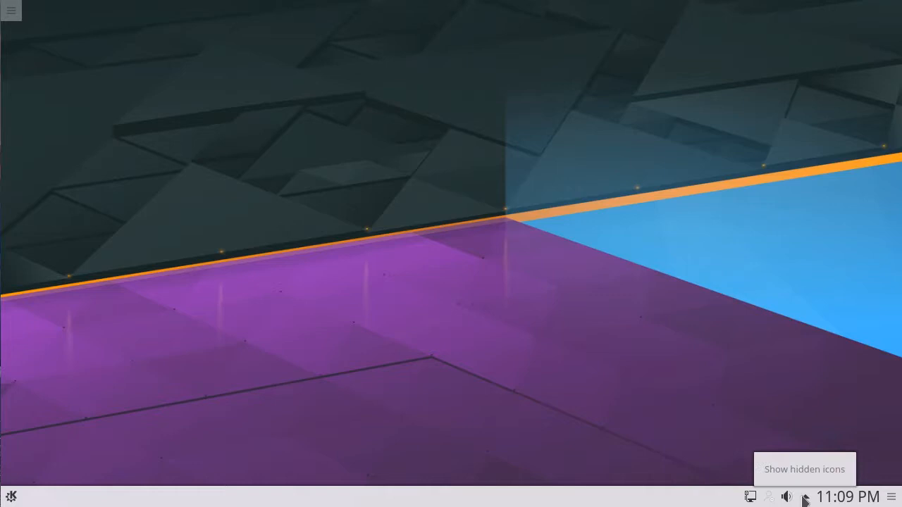
click(805, 497)
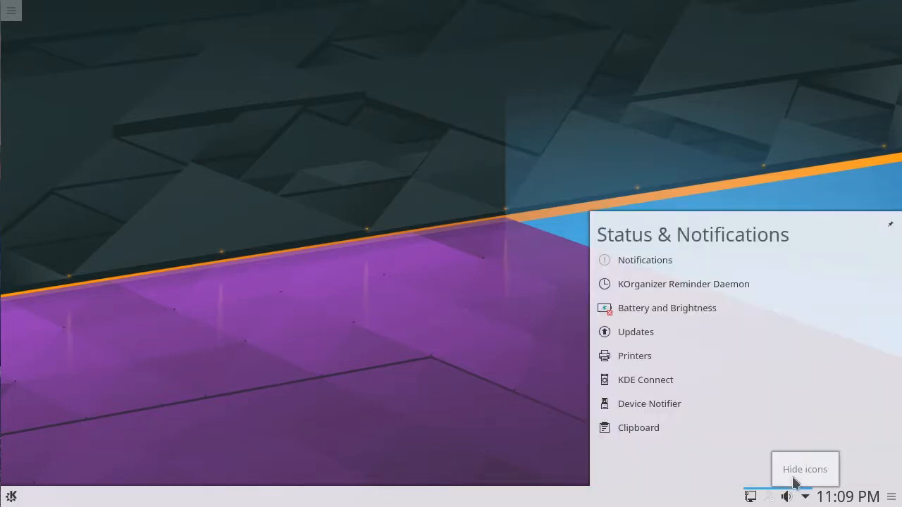
mouse_move(746, 260)
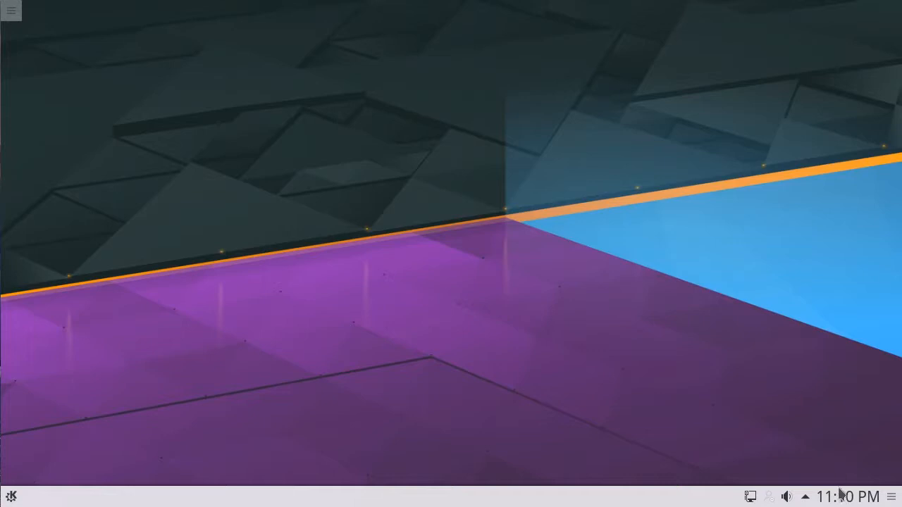
click(853, 497)
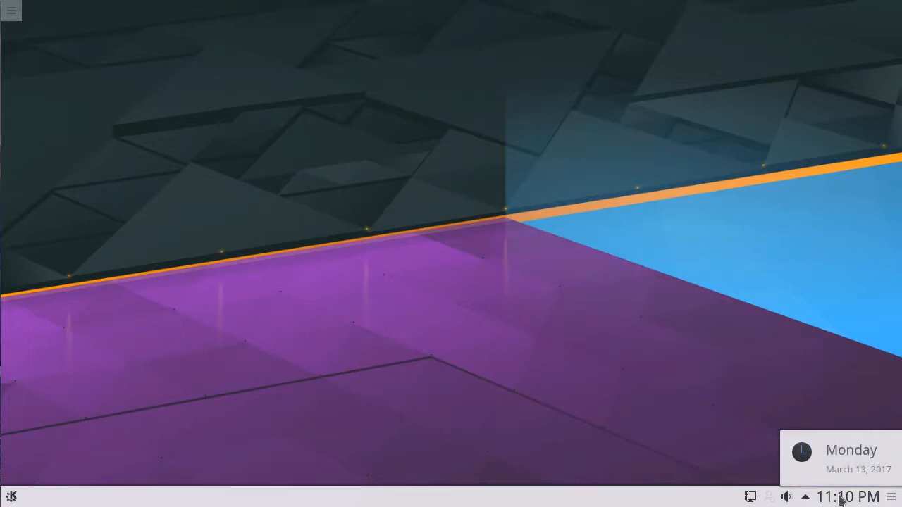
click(848, 497)
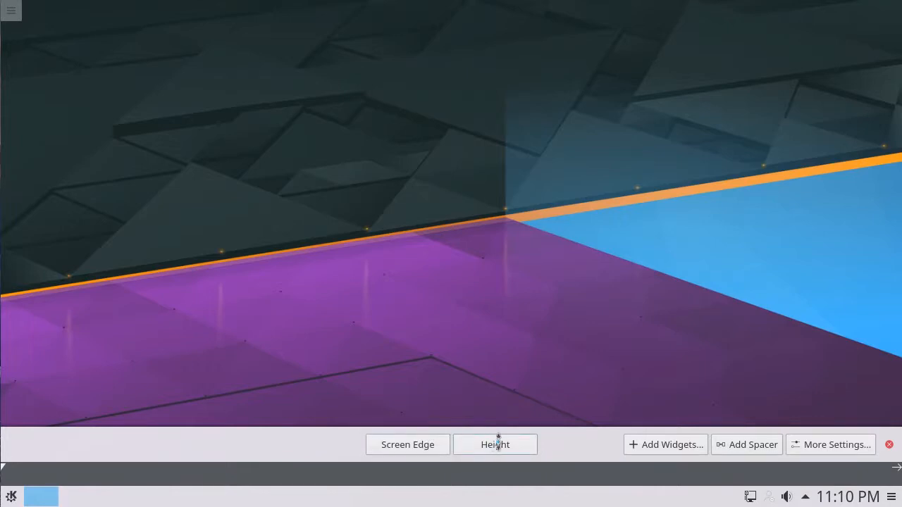
mouse_move(733, 450)
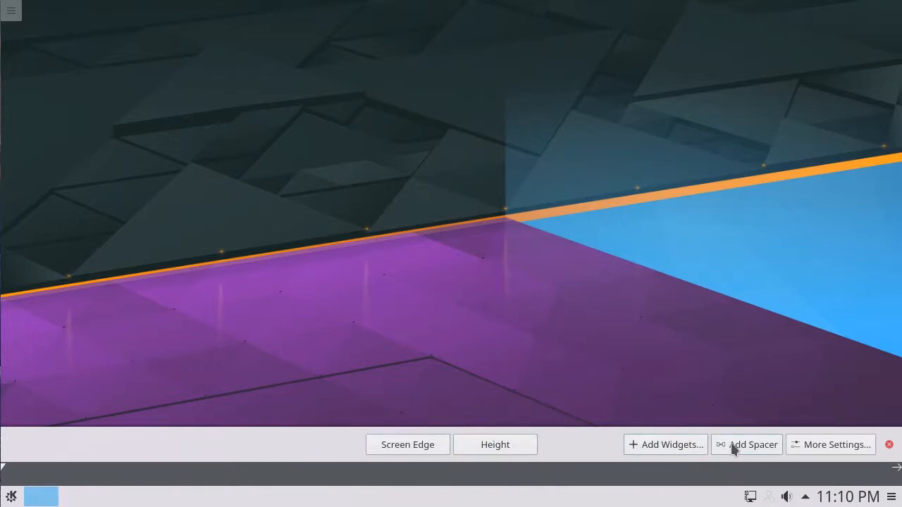
mouse_move(820, 445)
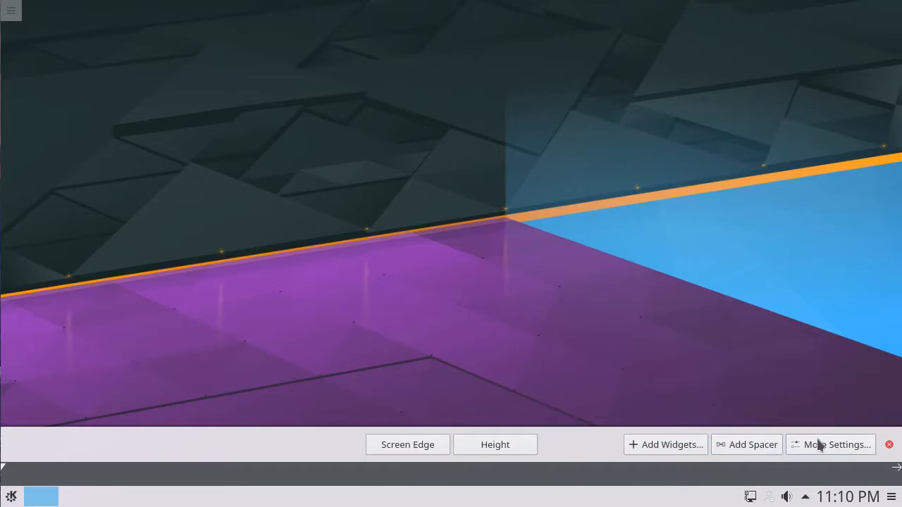
click(836, 444)
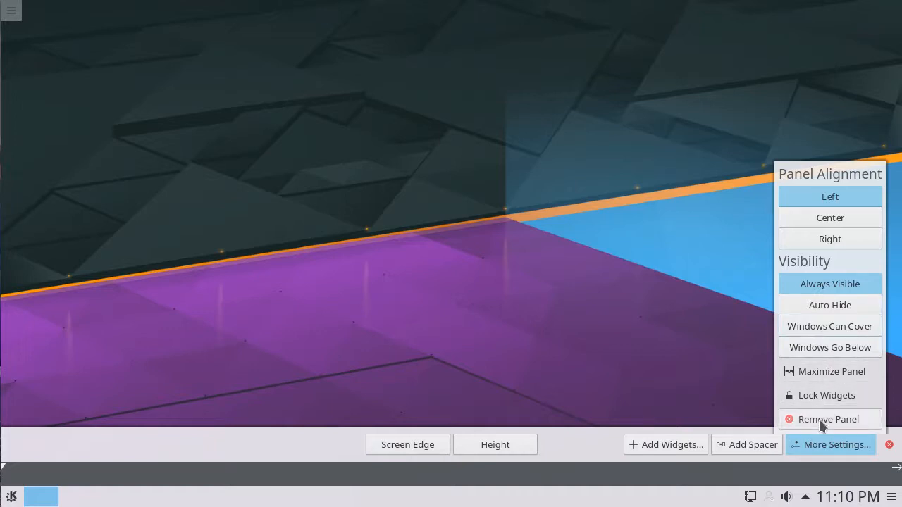
click(829, 419)
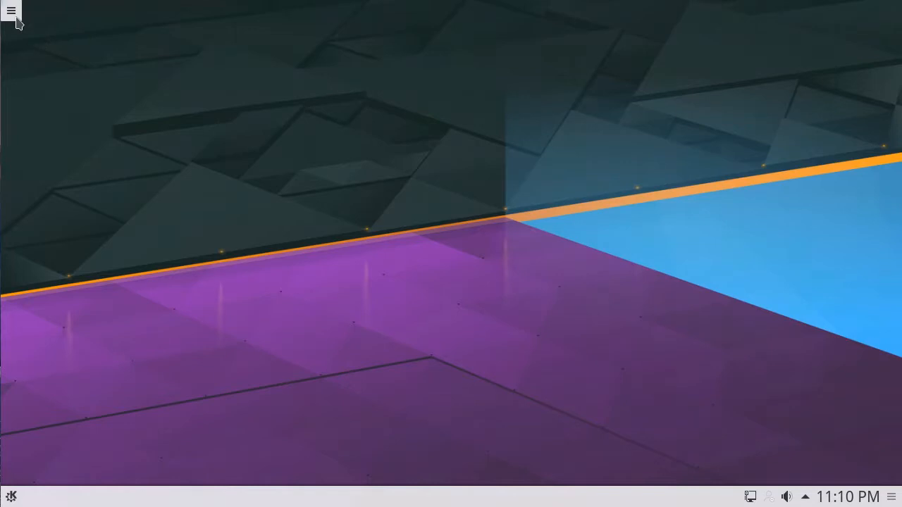
Browse the desktop toolbox menu and open the Activities sidebar showing Default.
click(11, 10)
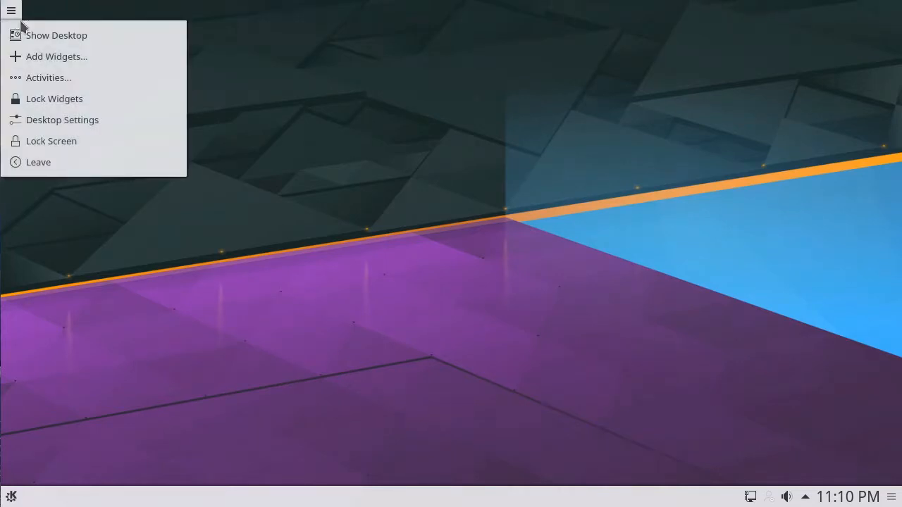
mouse_move(127, 56)
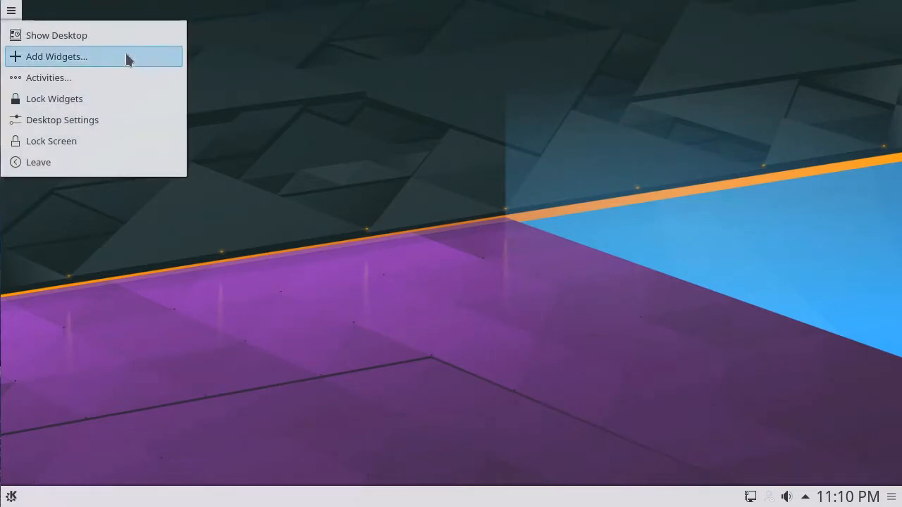
mouse_move(127, 77)
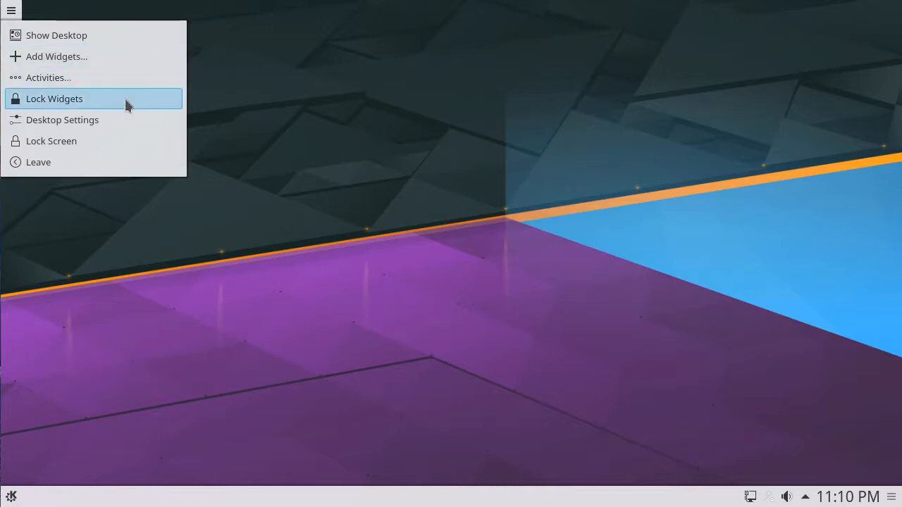
mouse_move(134, 141)
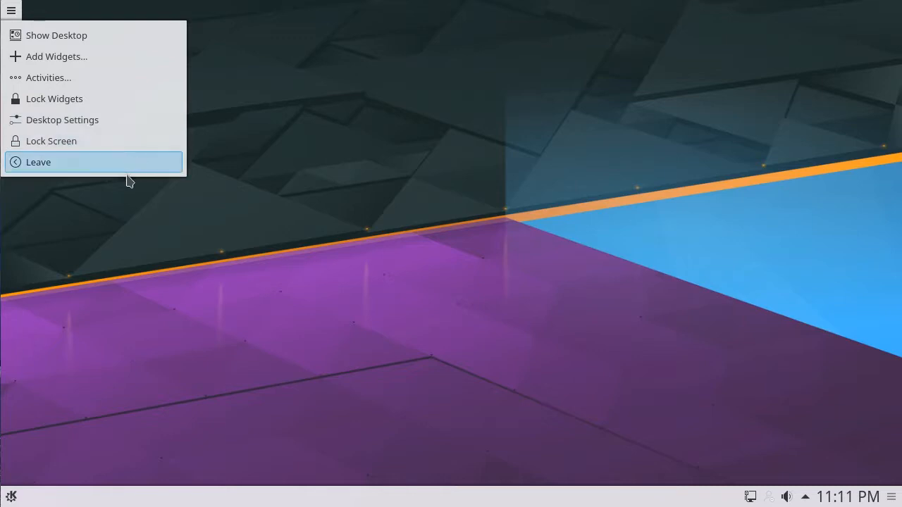
mouse_move(129, 158)
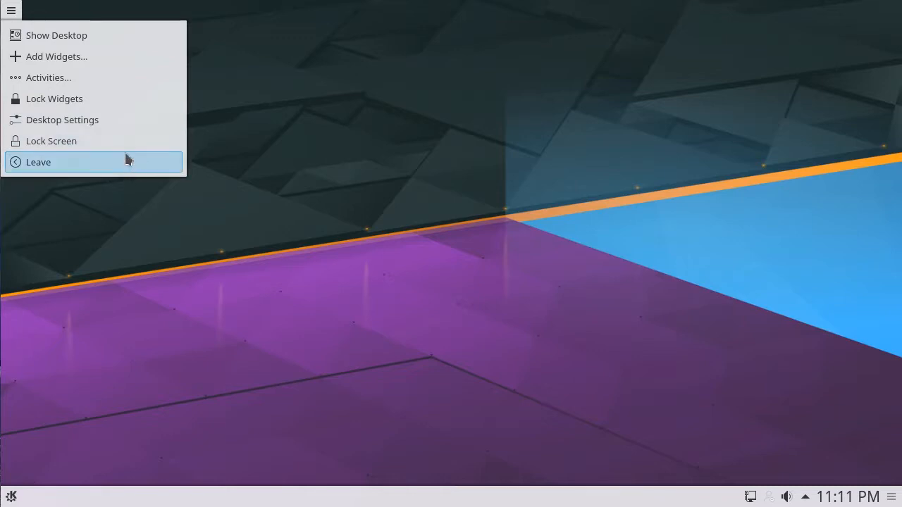
mouse_move(120, 77)
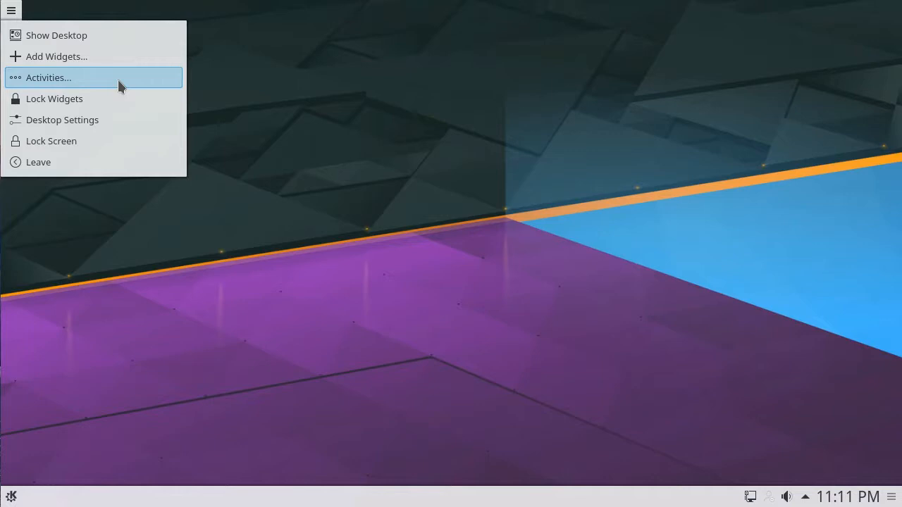
click(48, 77)
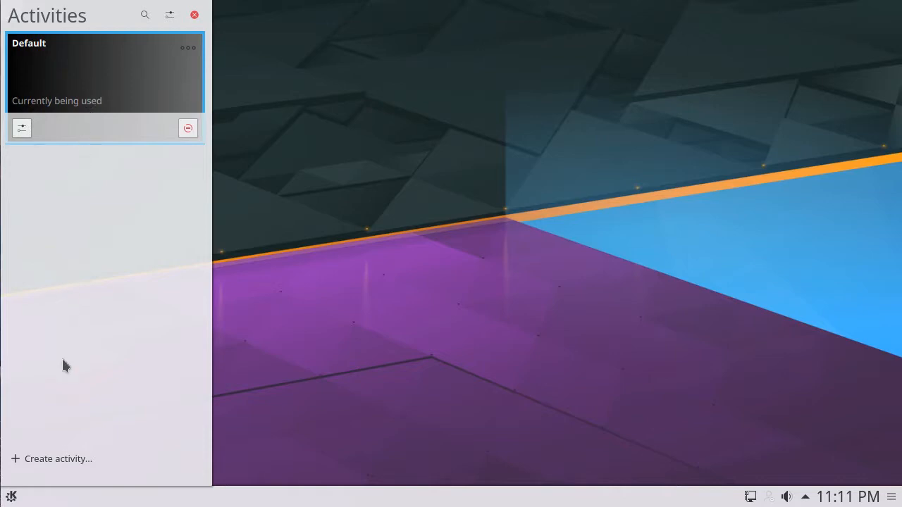
mouse_move(46, 458)
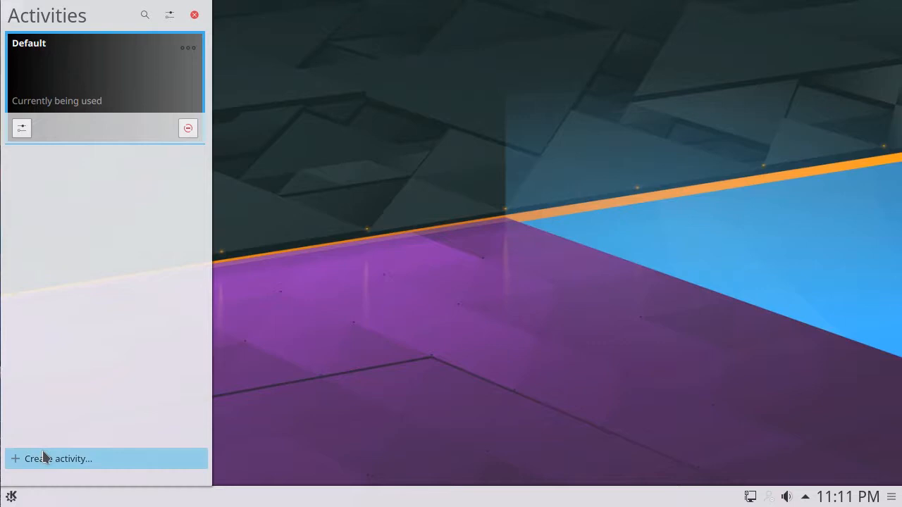
Create an activity named 'Example Activity' and close the activities sidebar.
click(59, 459)
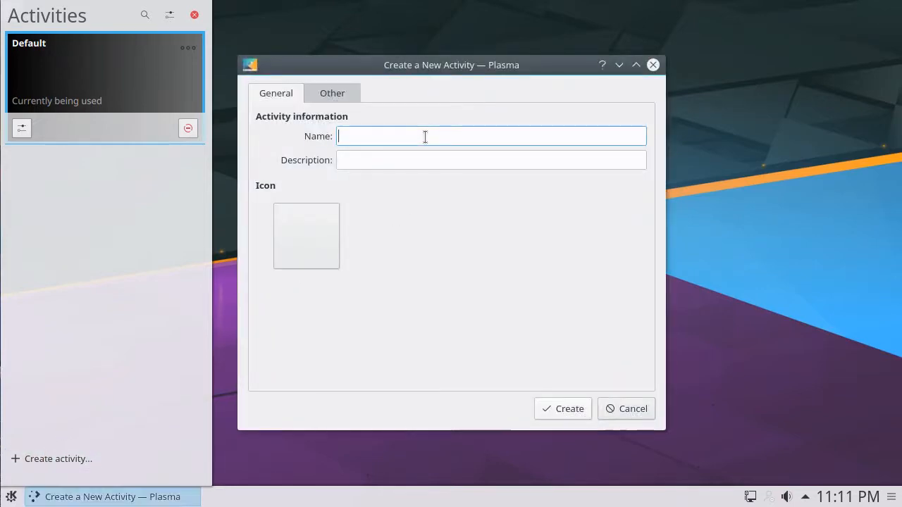
text(Example Activity)
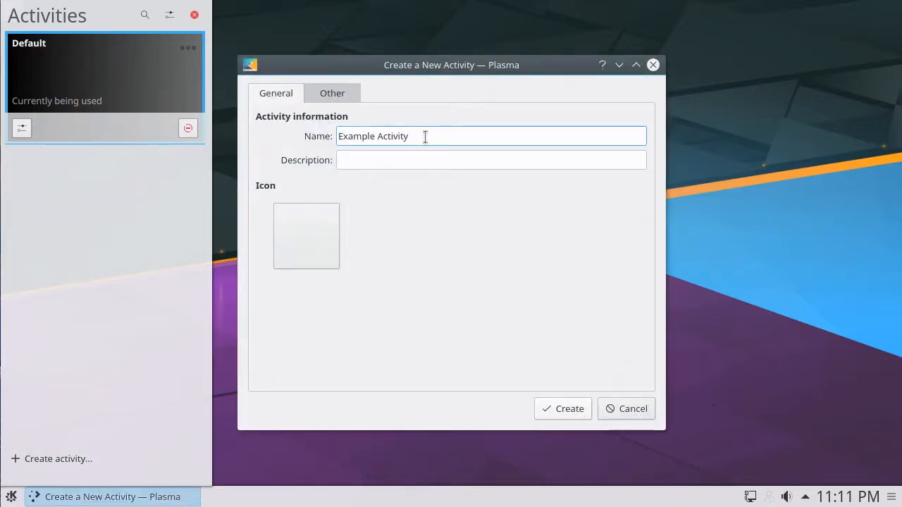
click(562, 409)
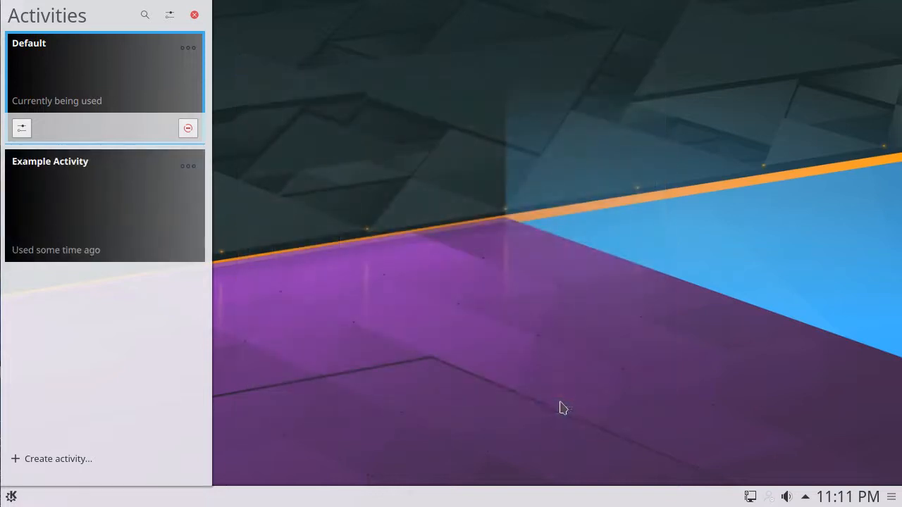
click(194, 15)
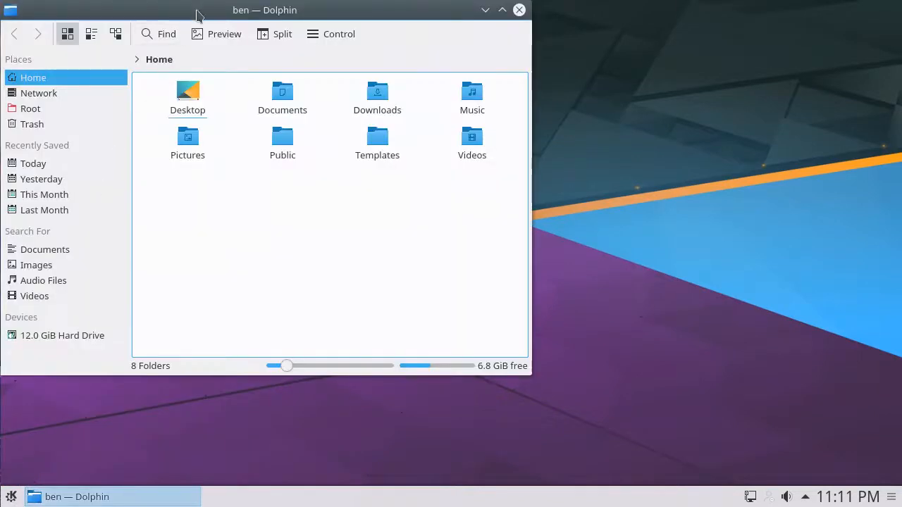
click(520, 10)
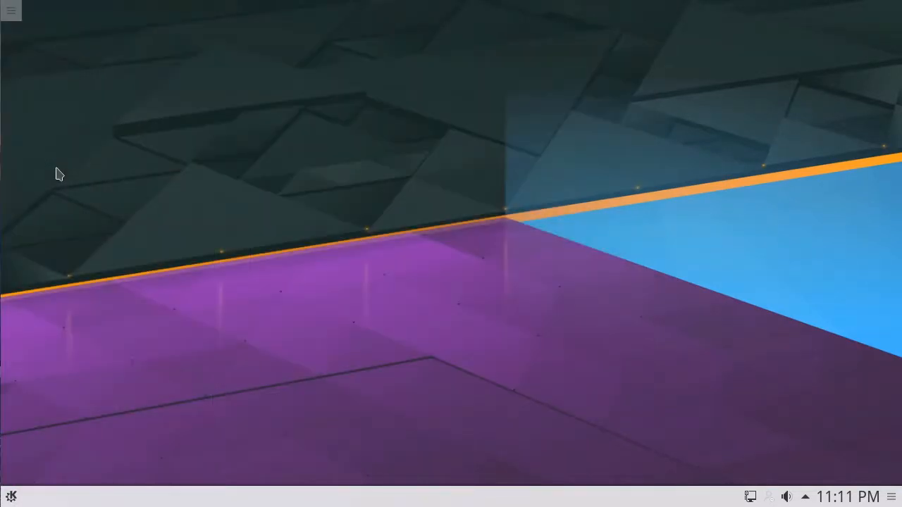
Delete 'Example Activity' in the activity settings, confirm, and close the settings window.
click(11, 11)
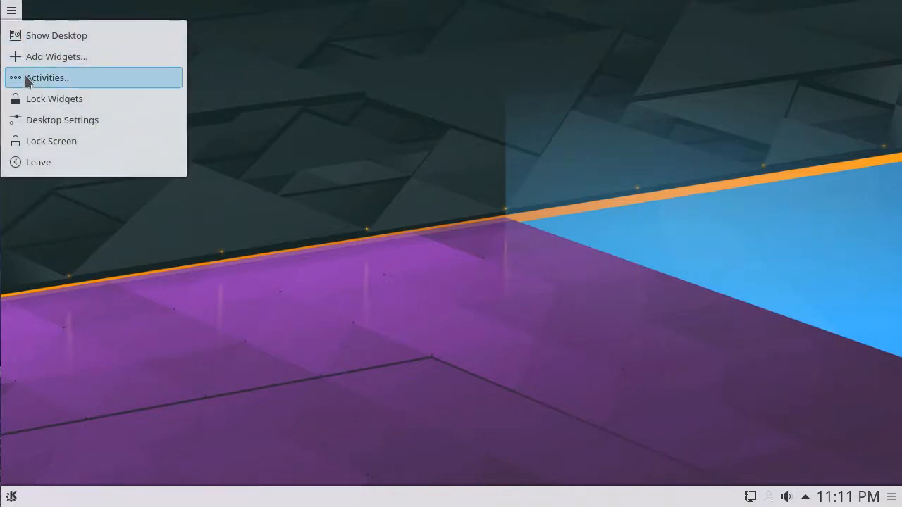
click(47, 77)
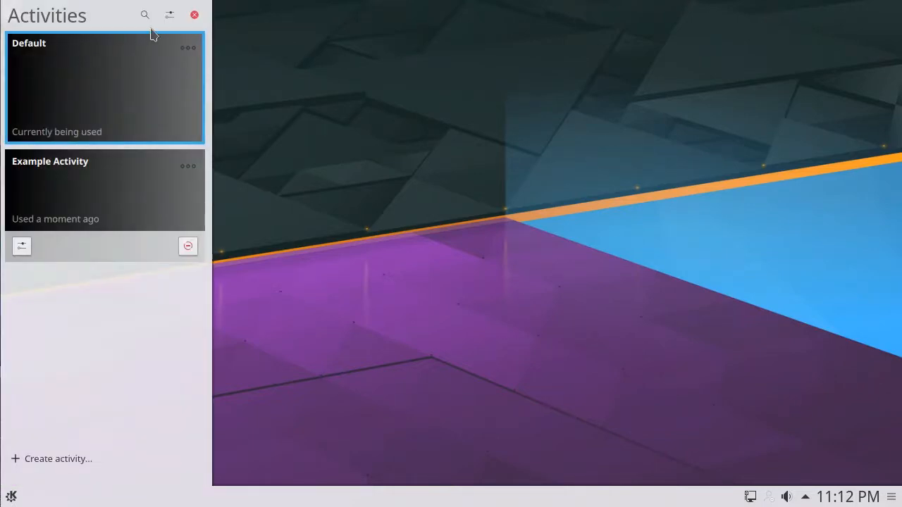
click(194, 15)
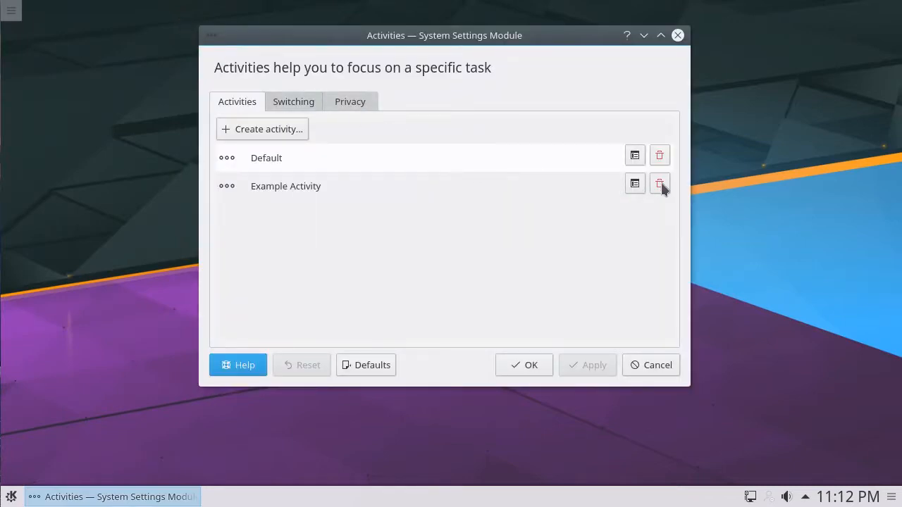
click(659, 184)
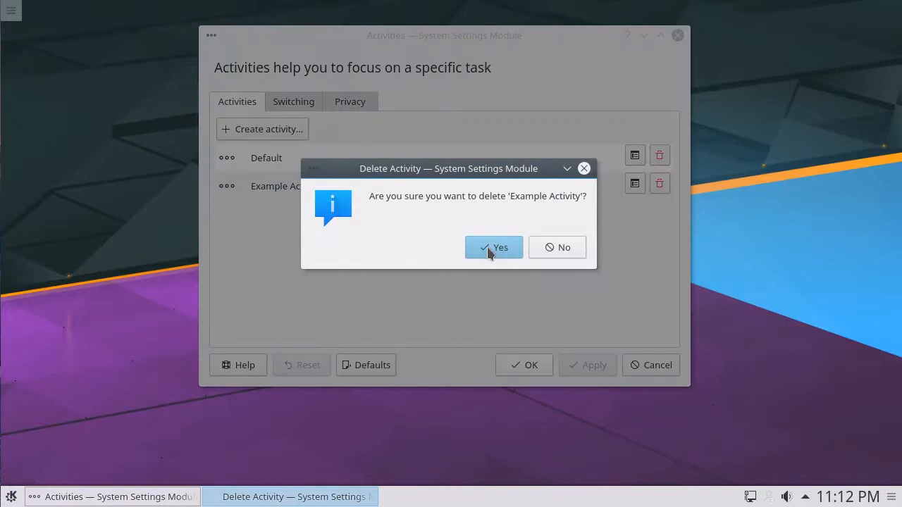
click(494, 248)
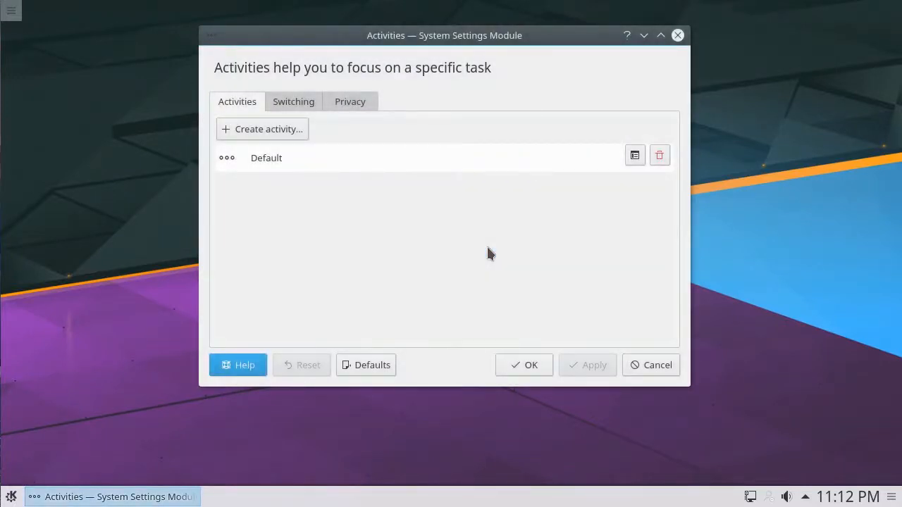
click(531, 365)
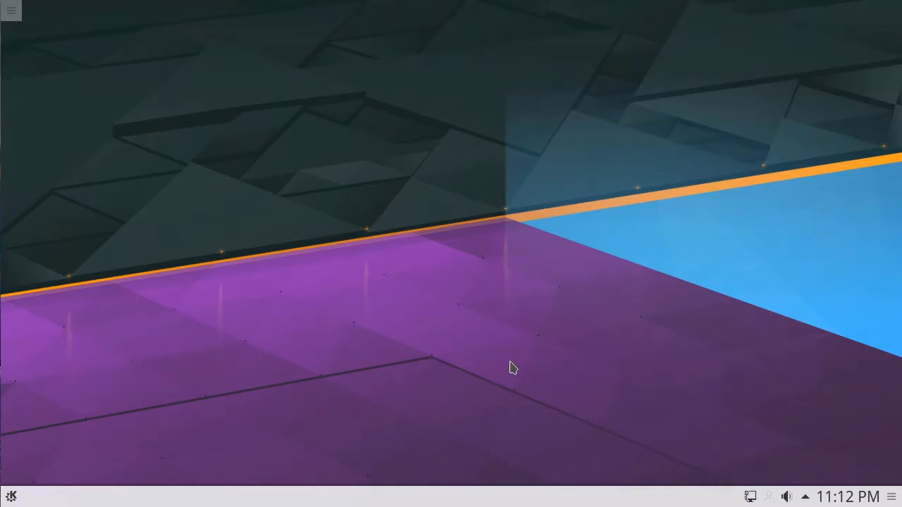
mouse_move(493, 353)
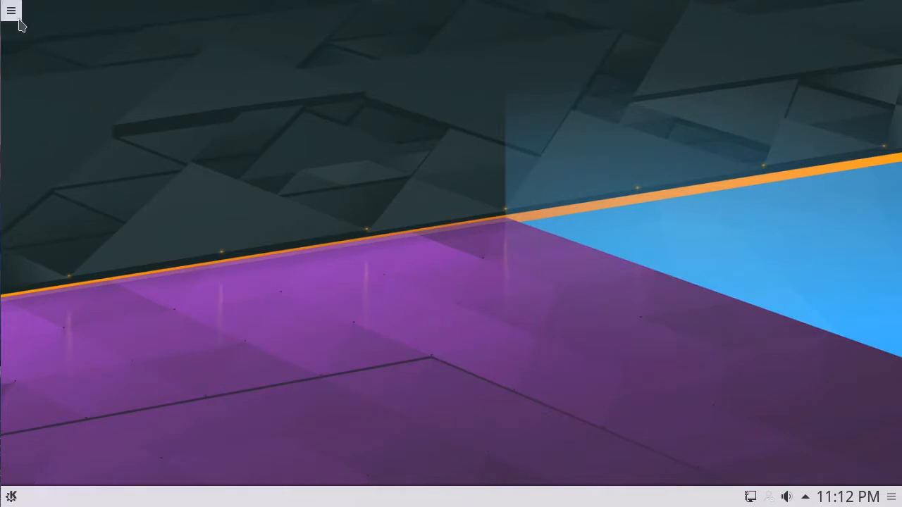
Add a Calculator widget from the widgets list, then remove it from the desktop.
click(10, 11)
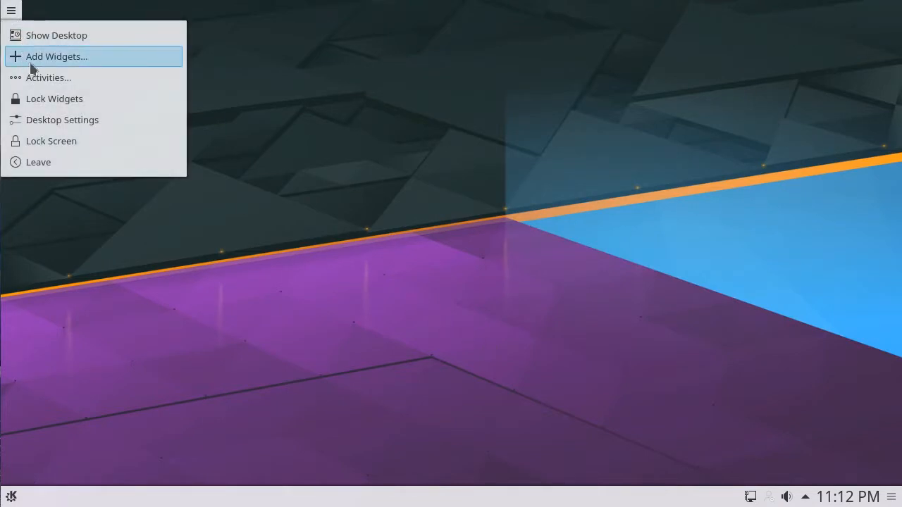
click(57, 56)
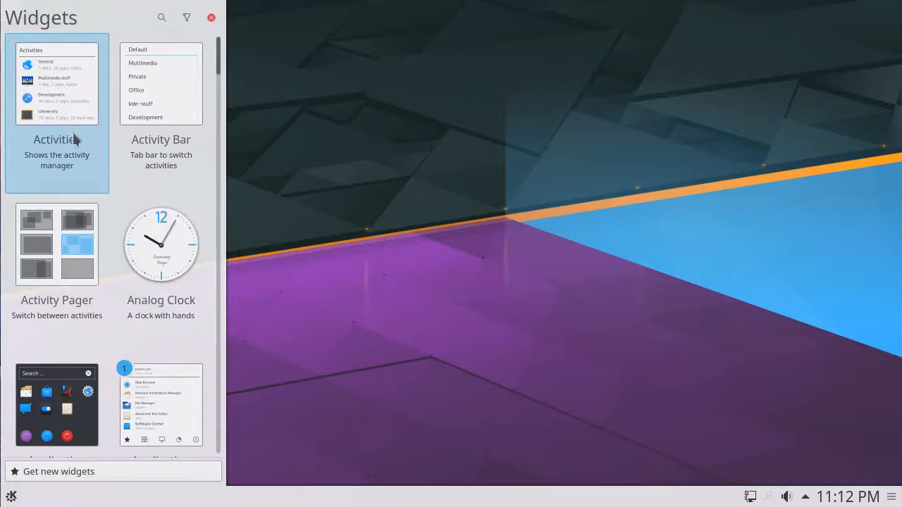
scroll(down, 3)
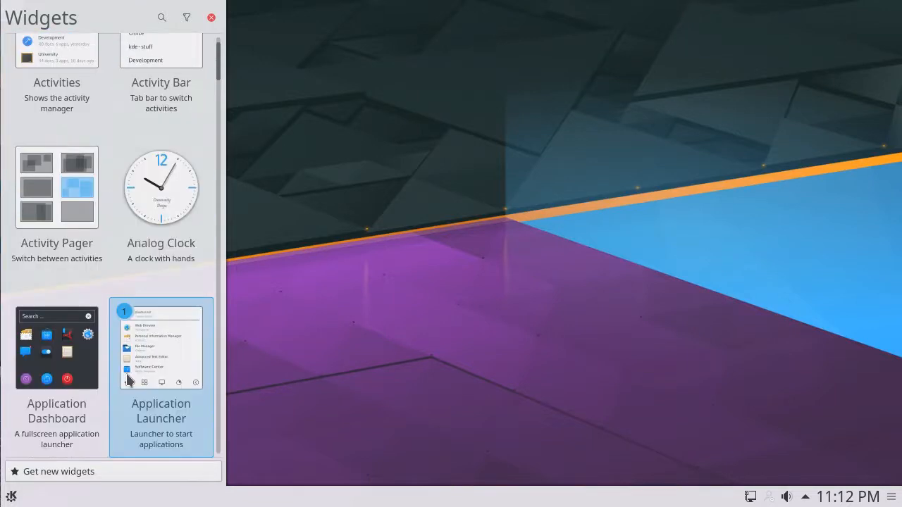
scroll(down, 3)
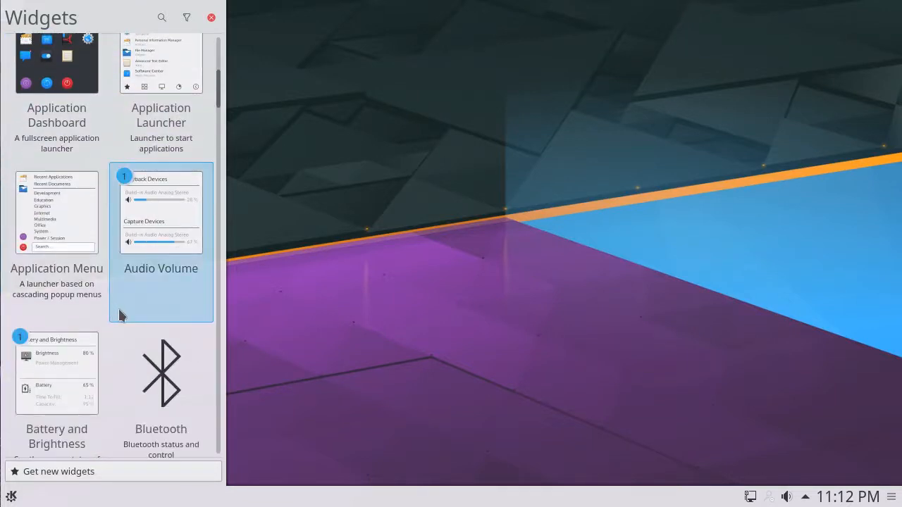
scroll(down, 3)
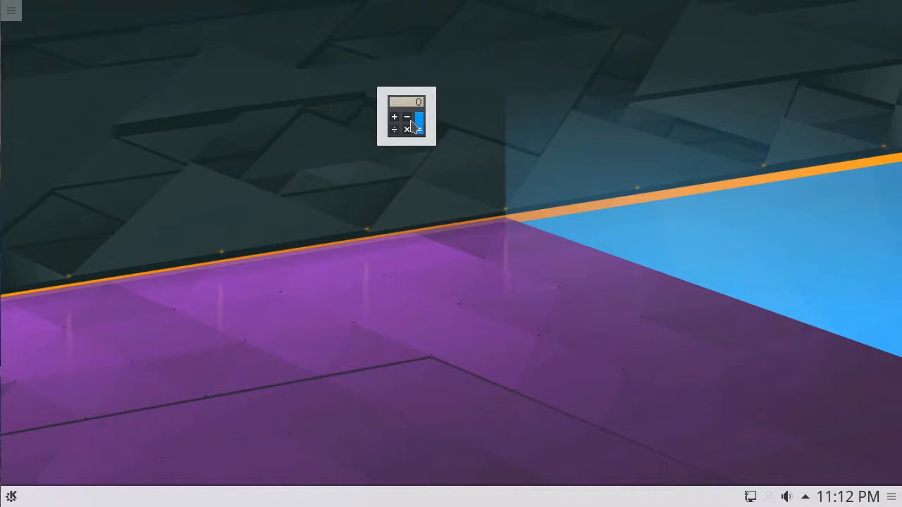
right_click(407, 116)
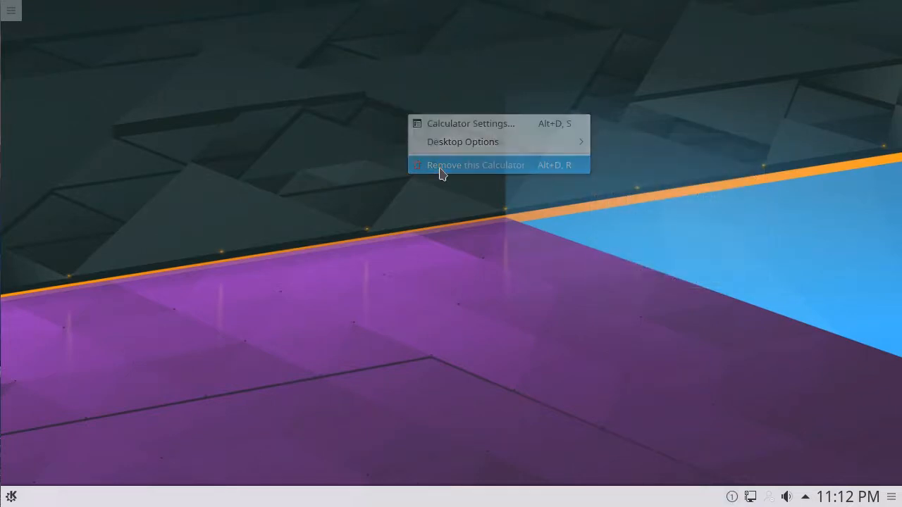
click(476, 165)
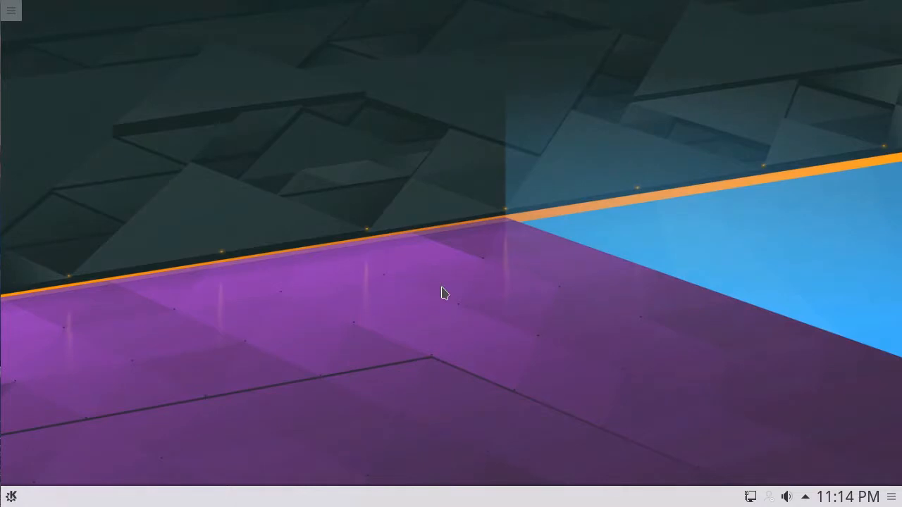
mouse_move(85, 458)
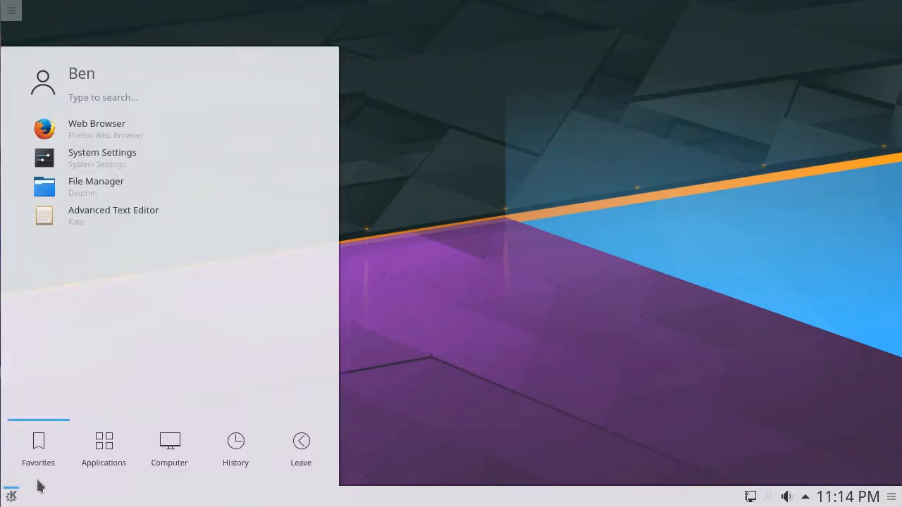
Launch System Settings and apply the Breeze Dark look and feel in Workspace Theme.
click(170, 449)
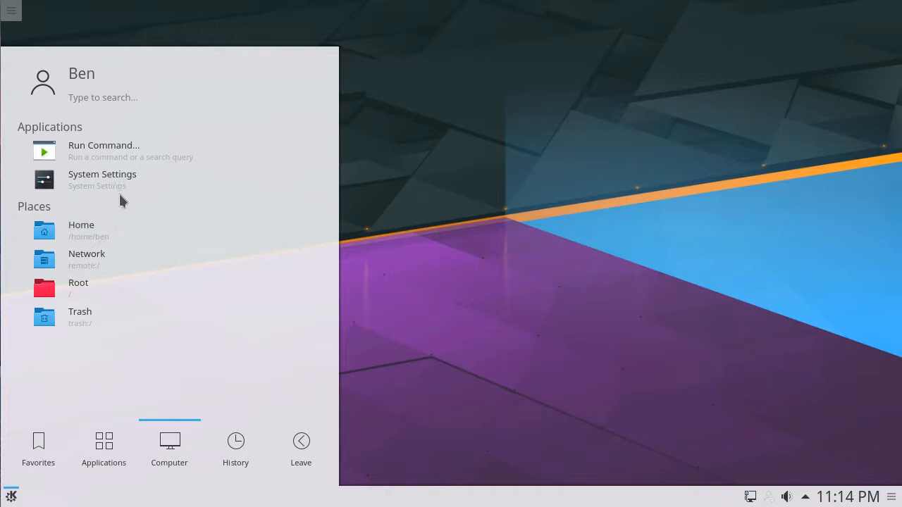
click(102, 175)
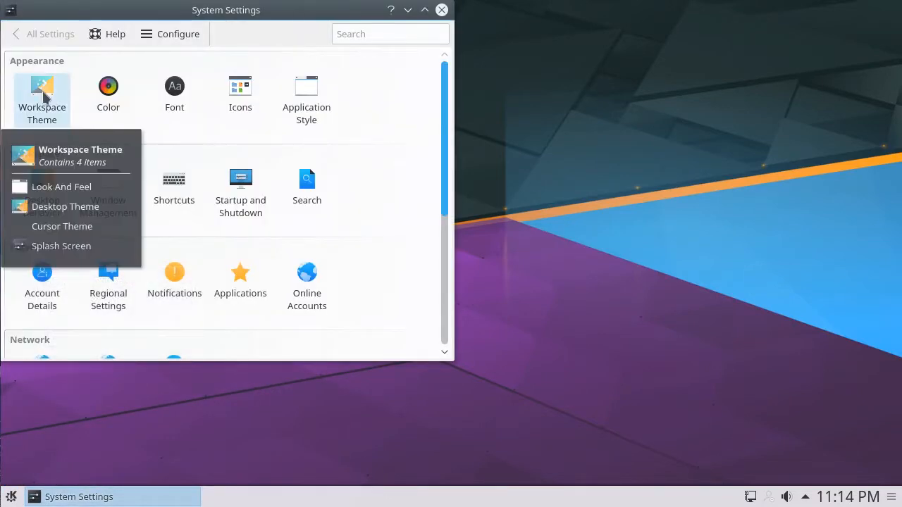
click(61, 186)
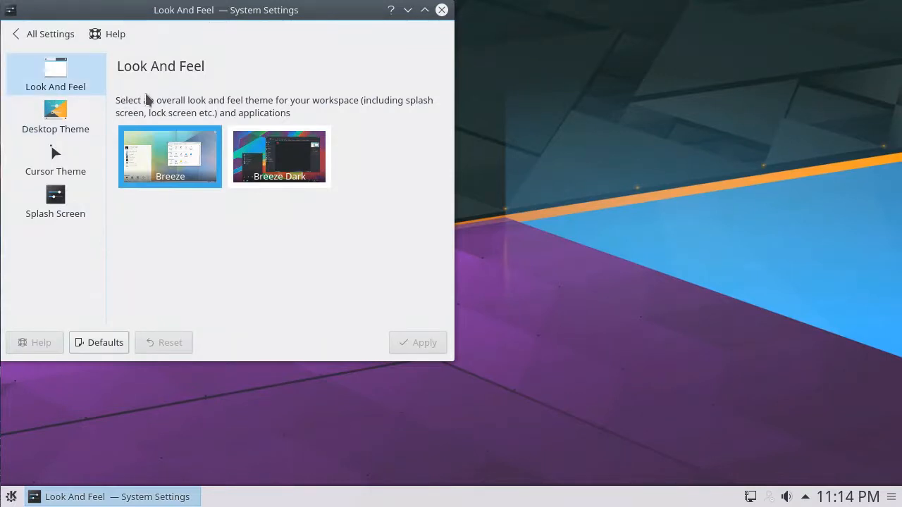
click(279, 156)
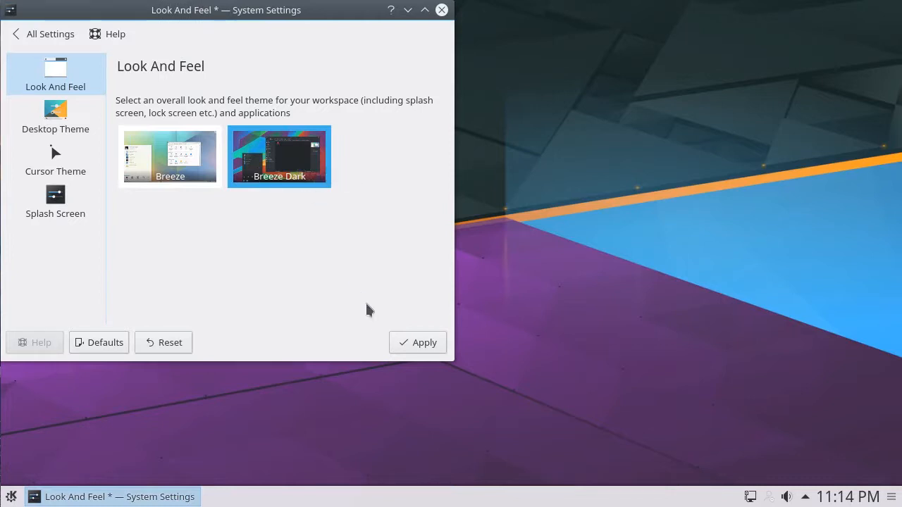
click(417, 342)
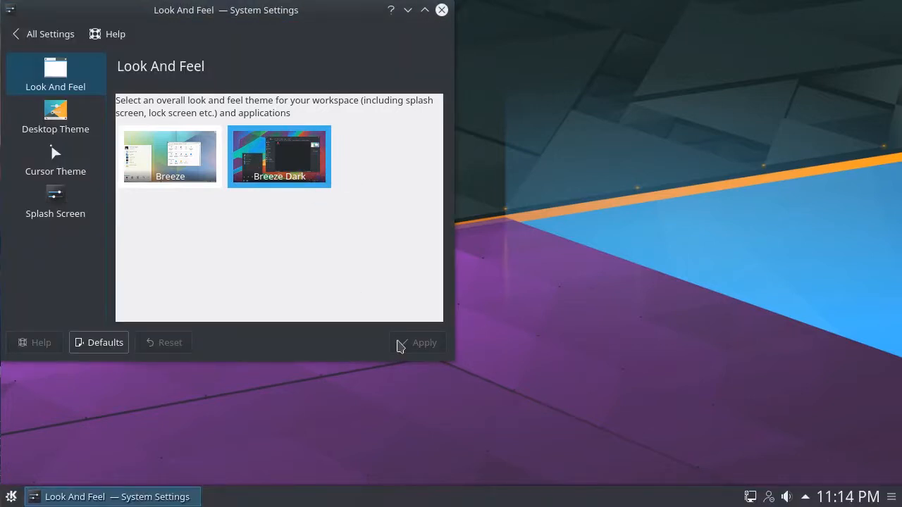
Select and apply Oxygen on the Desktop Theme page.
click(55, 116)
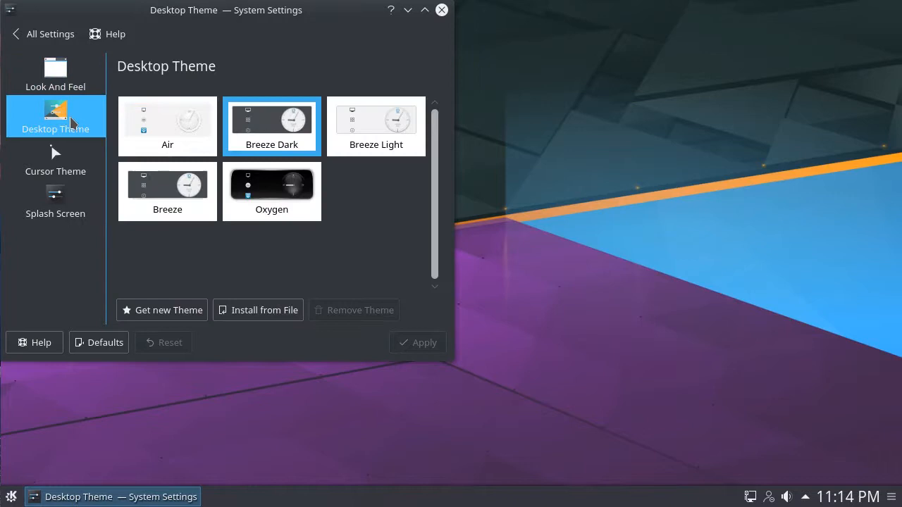
mouse_move(335, 137)
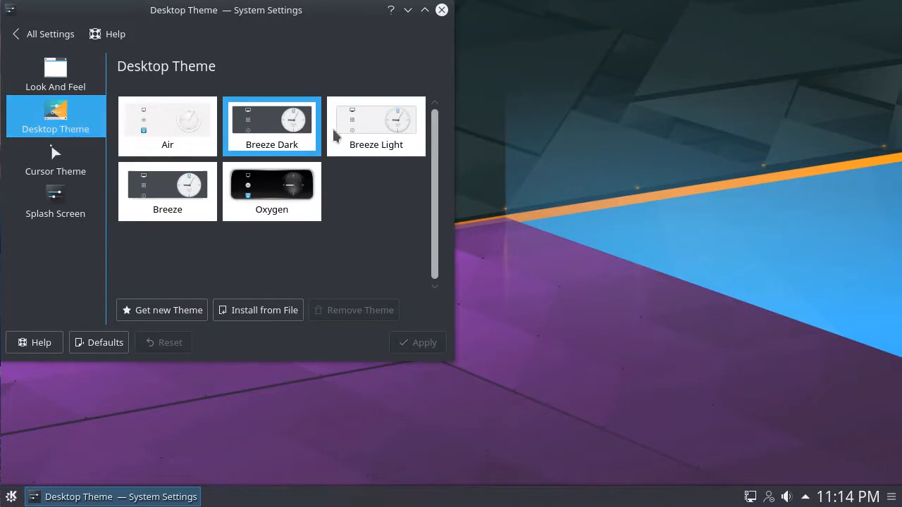
click(271, 190)
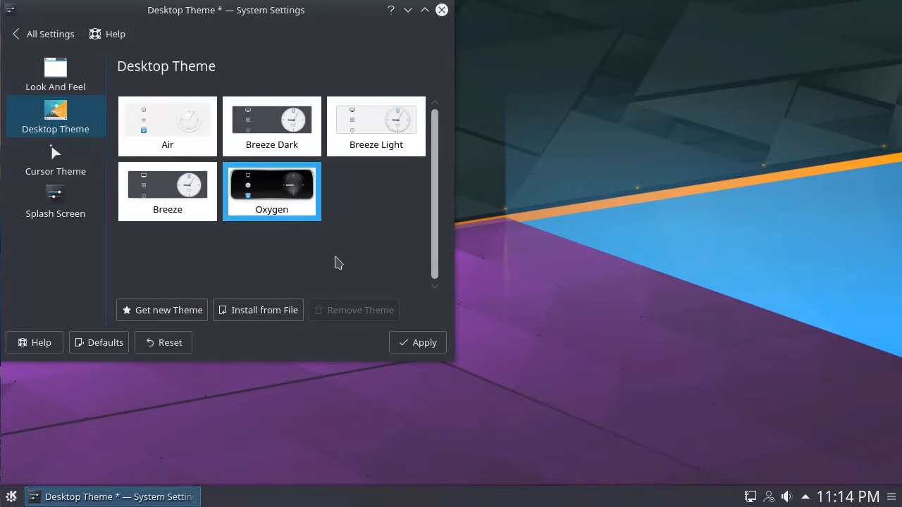
click(423, 342)
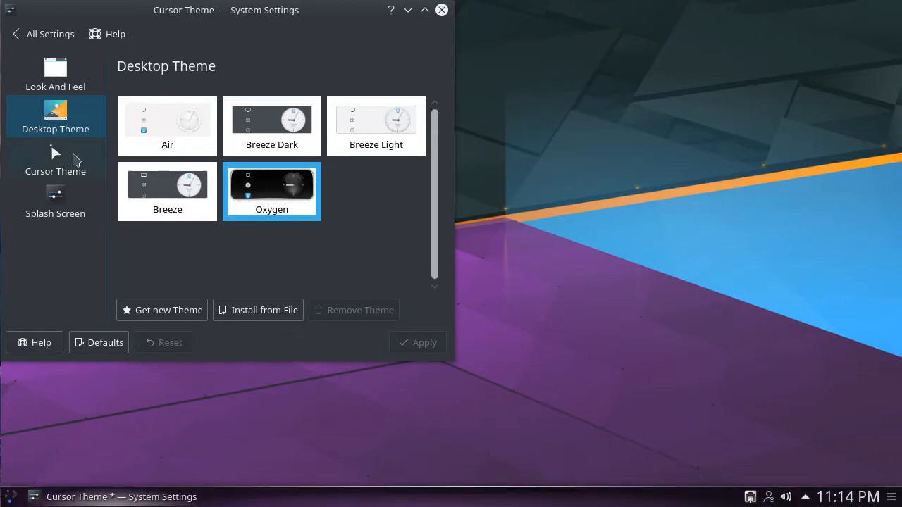
Open the Cursor Theme page listing Breeze, Breeze Snow and Contrast Large.
click(55, 163)
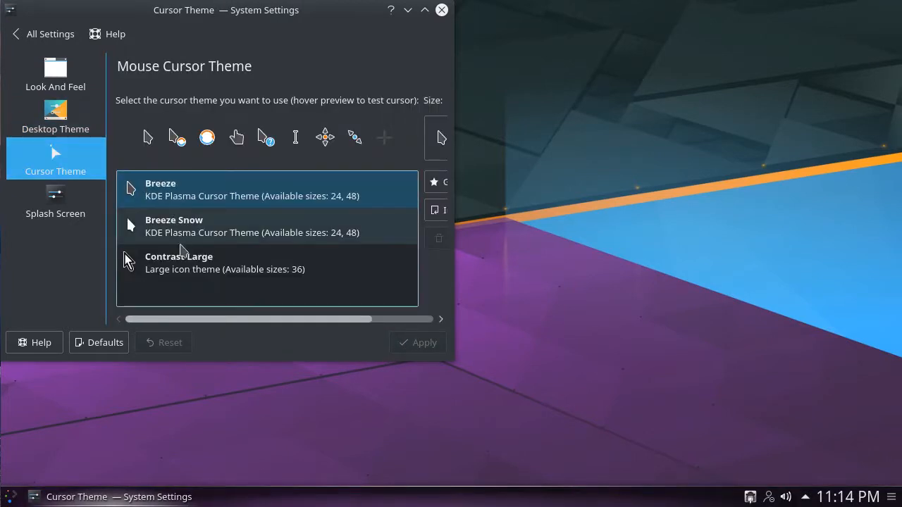
click(179, 262)
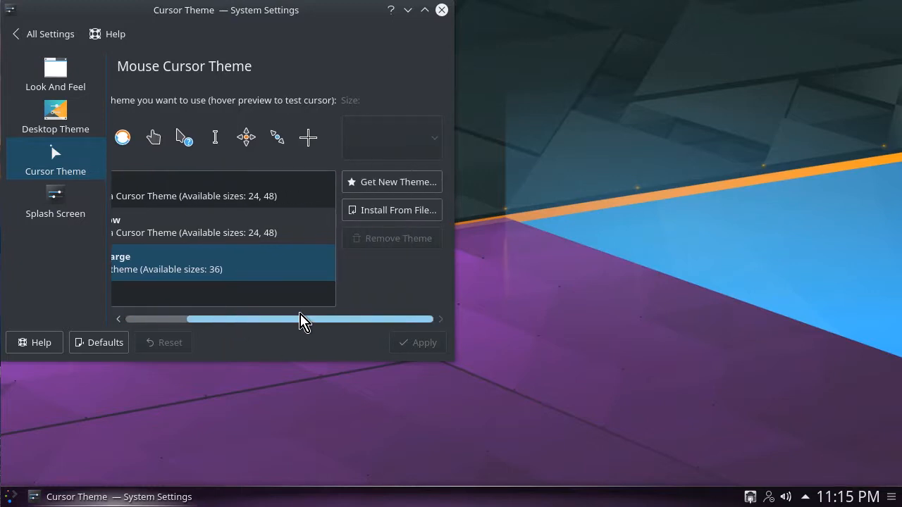
mouse_move(391, 182)
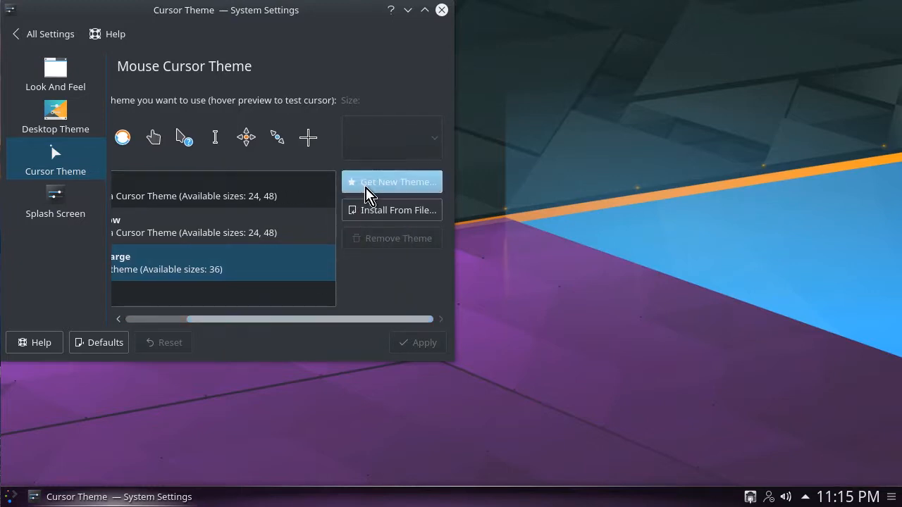
Download and install the BMZ cursor theme, then select and apply it.
click(392, 181)
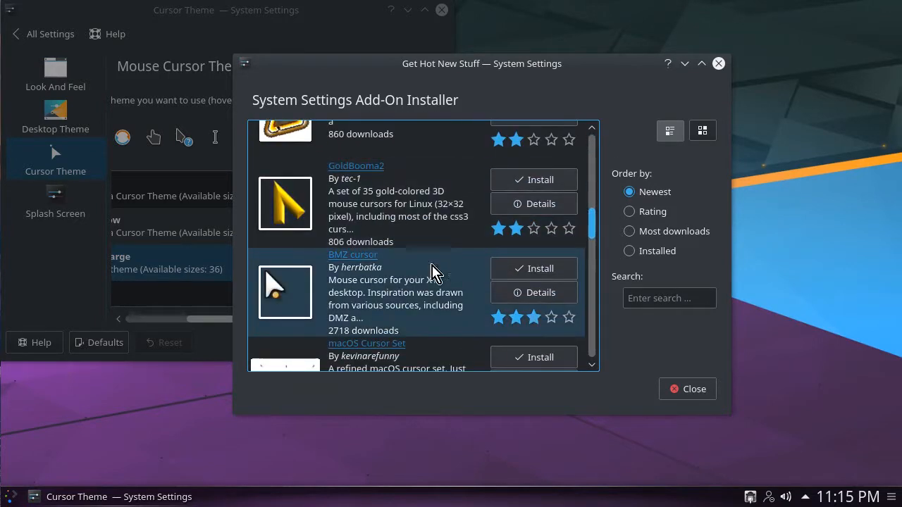
click(534, 267)
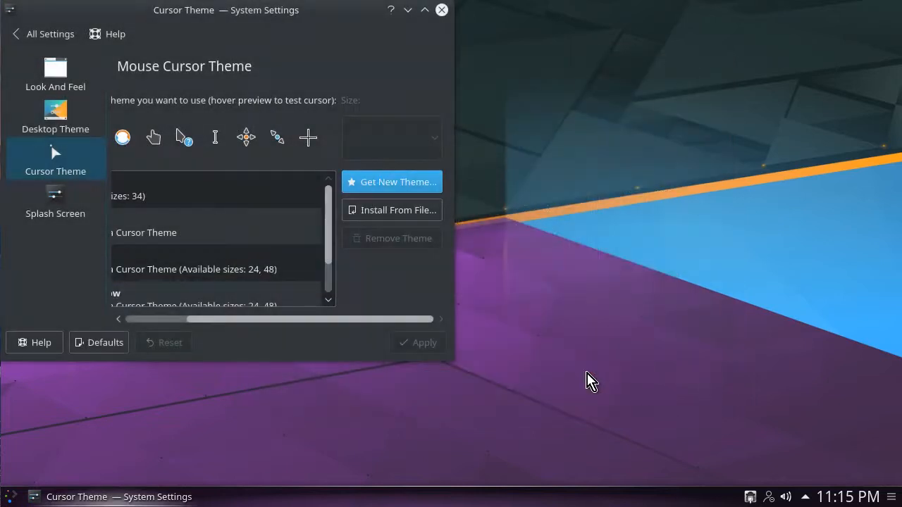
click(211, 189)
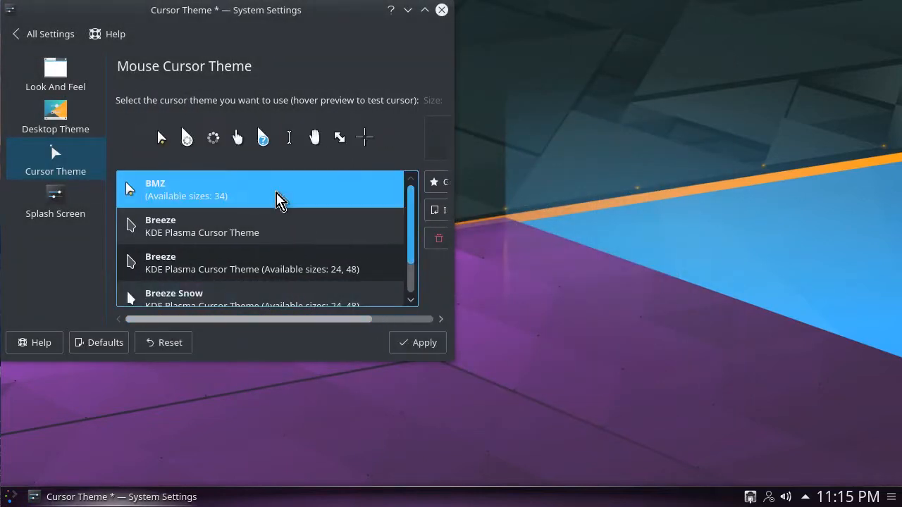
click(423, 342)
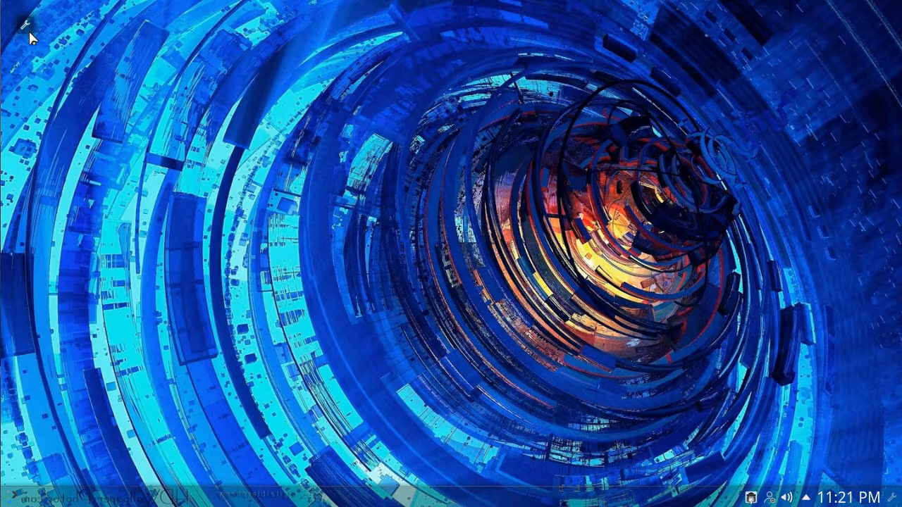
right_click(22, 25)
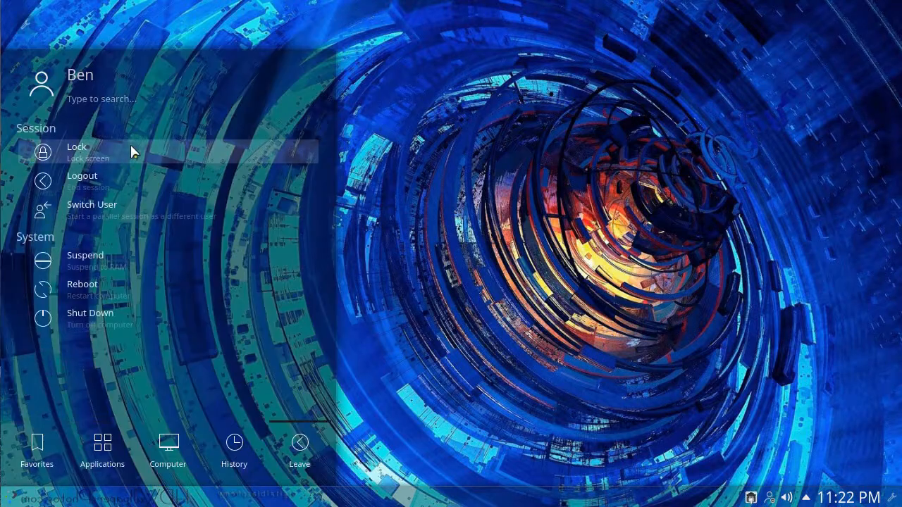
click(76, 146)
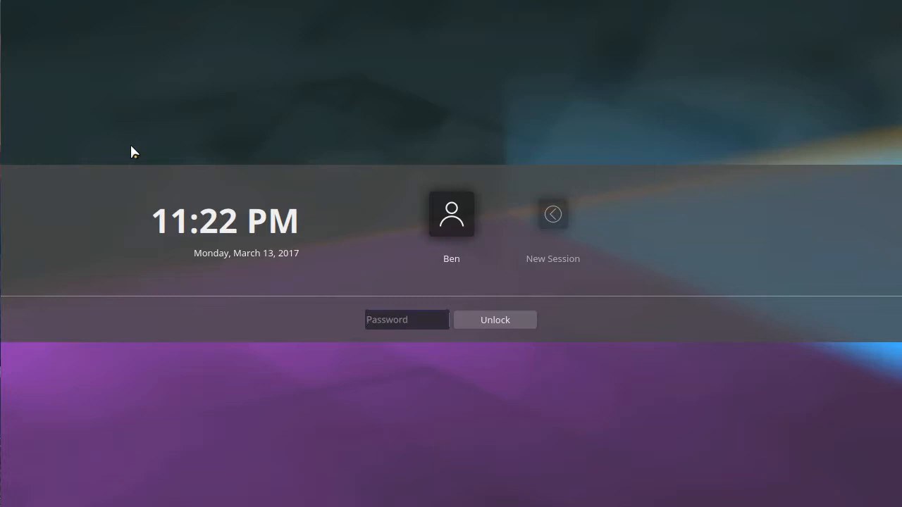
text(password)
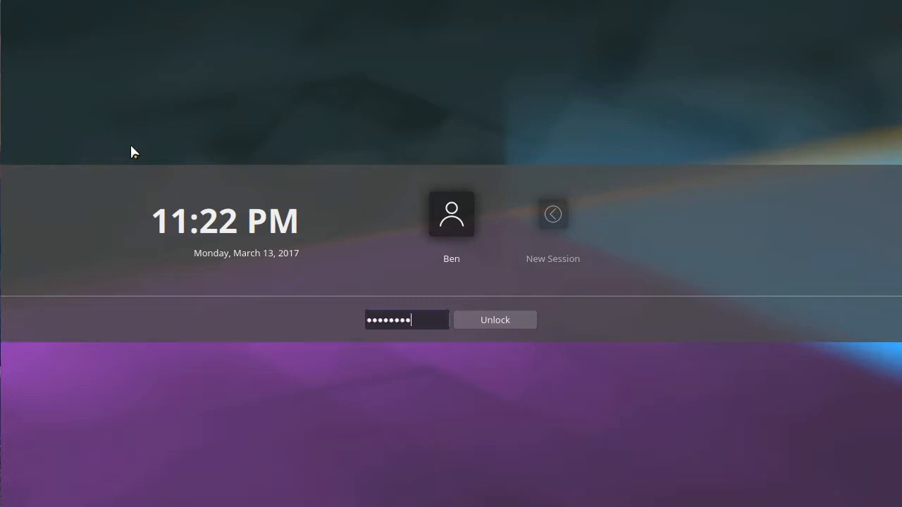
click(495, 320)
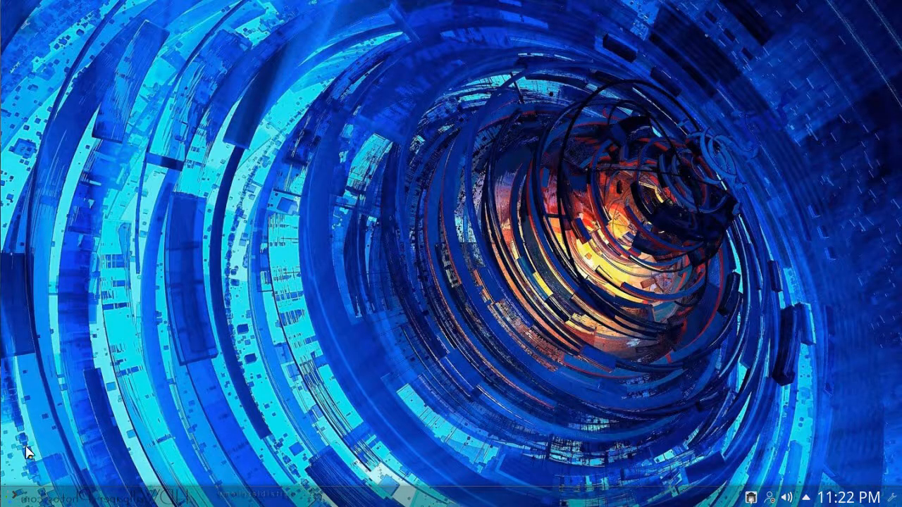
Show the launcher's Leave page with Lock, Logout, Suspend, Reboot and Shut Down.
click(11, 501)
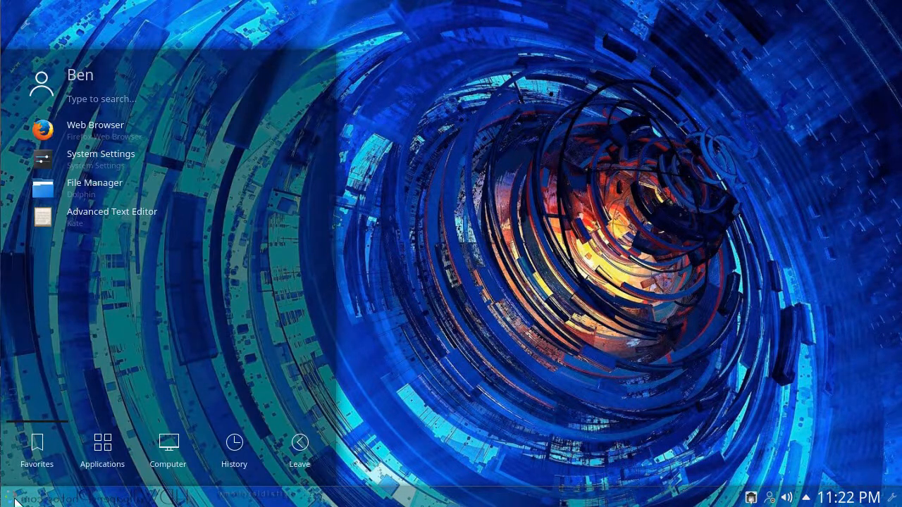
click(299, 451)
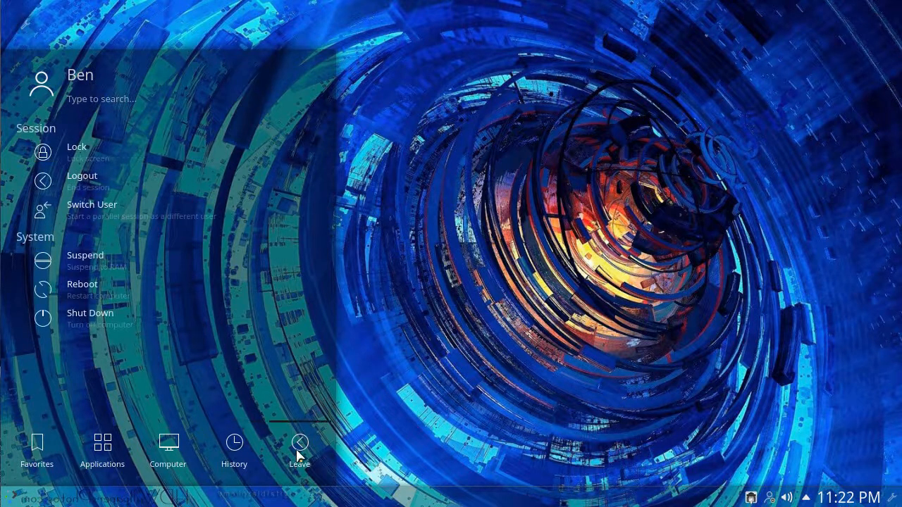
mouse_move(194, 372)
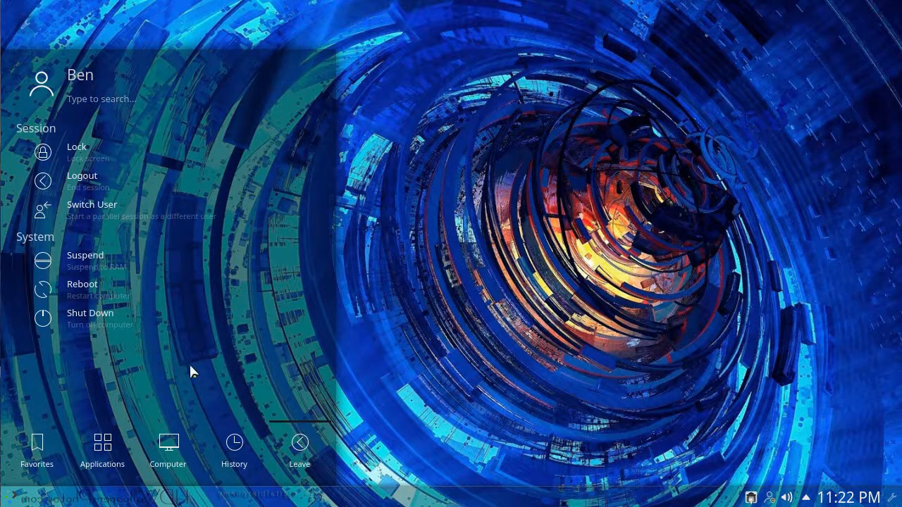
mouse_move(139, 296)
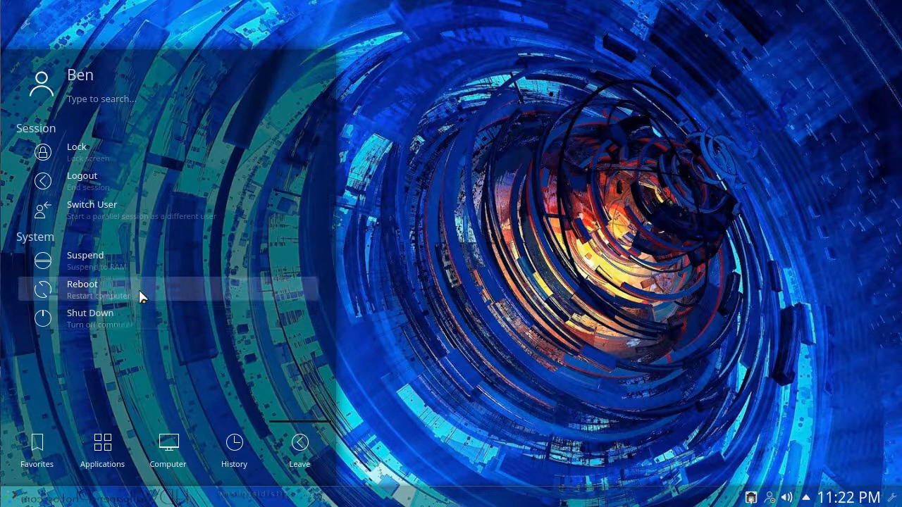
mouse_move(166, 274)
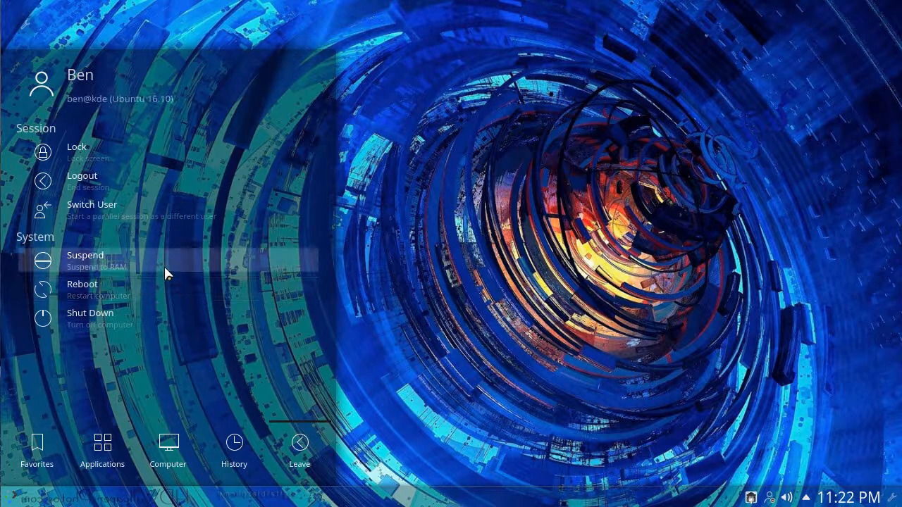